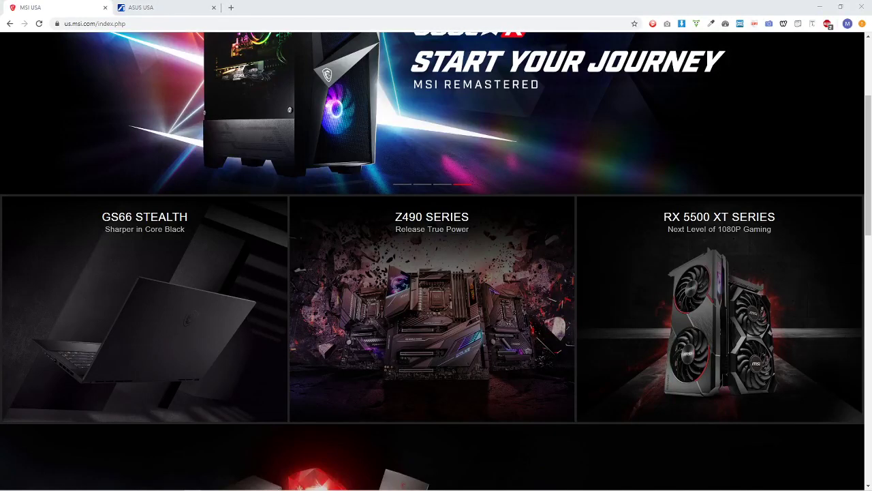
mouse_move(614, 276)
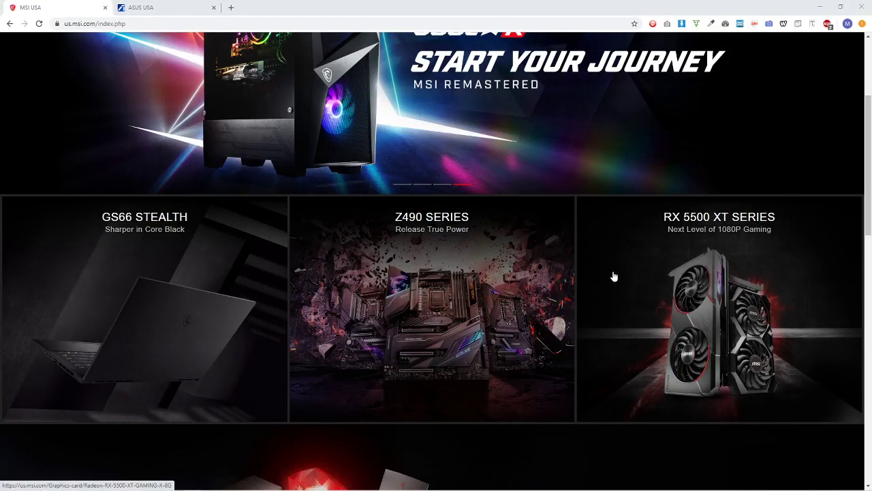
Switch to the ASUS USA tab and show the Gaming, ROG and TUF Gaming categories.
scroll("up", 3)
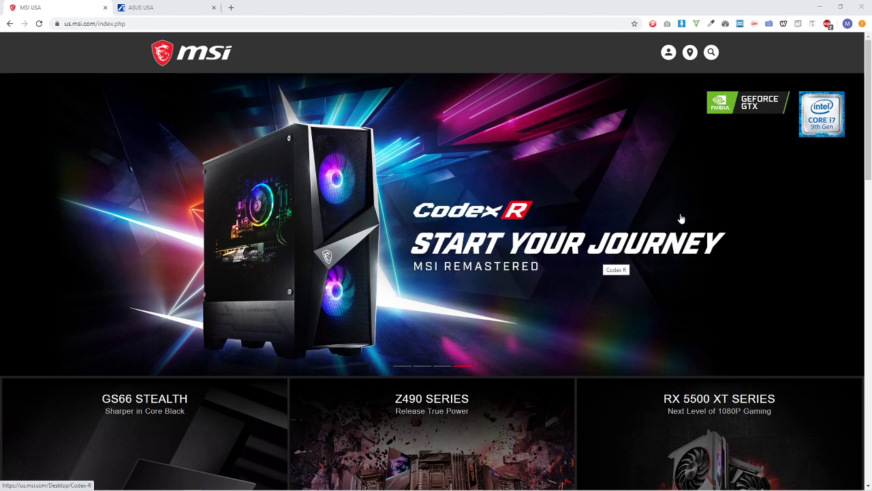
scroll("down", 3)
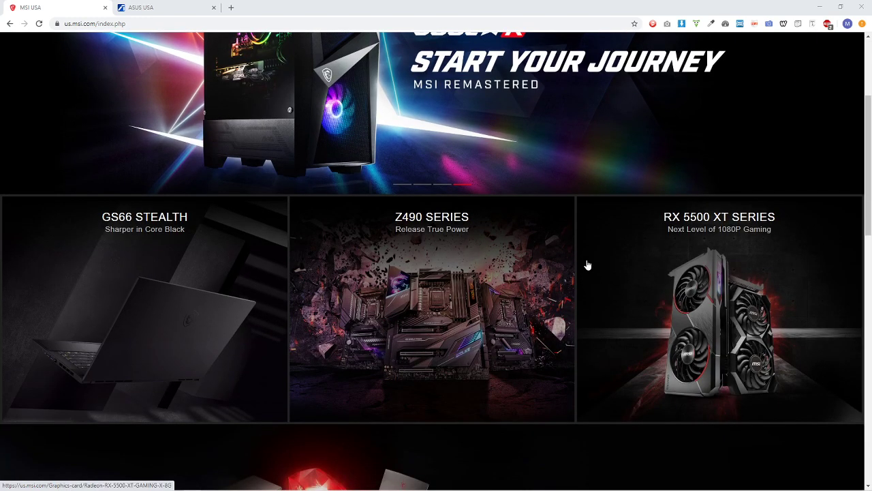
mouse_move(194, 225)
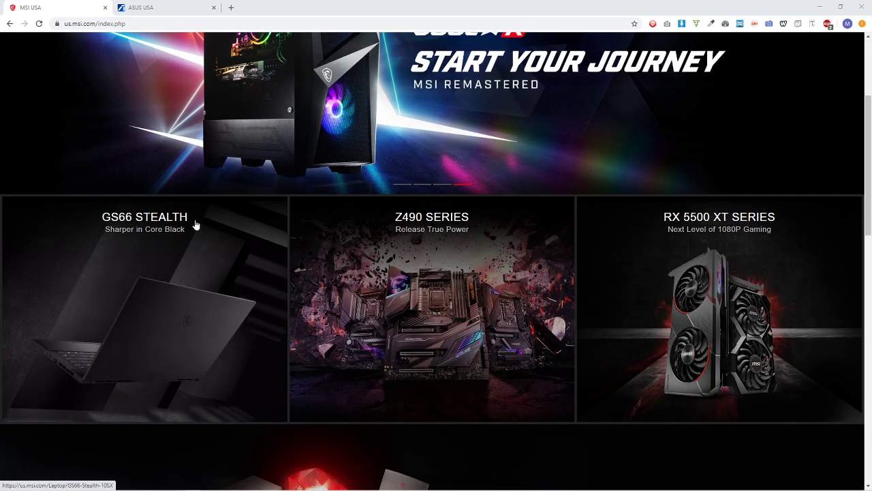
mouse_move(328, 374)
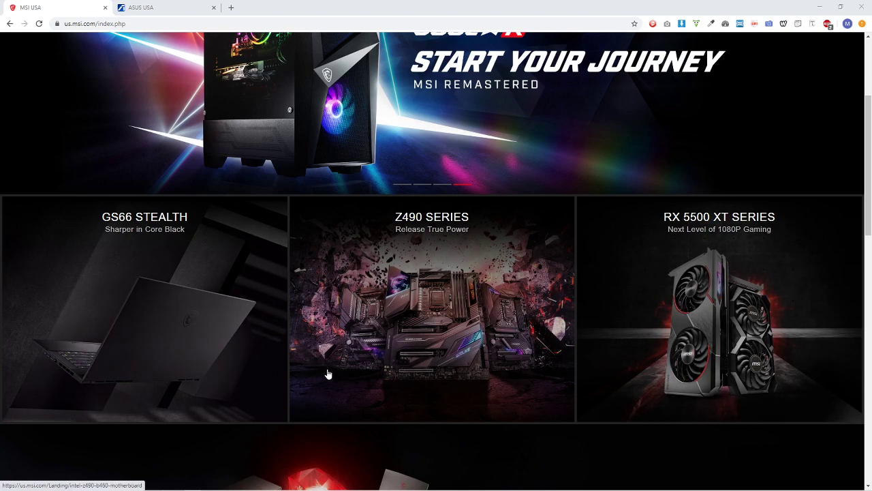
scroll("up", 3)
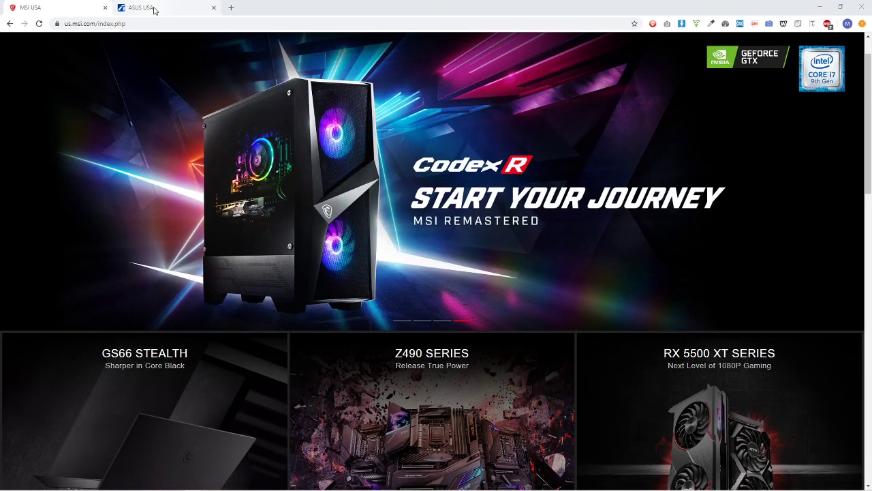
left_click(164, 7)
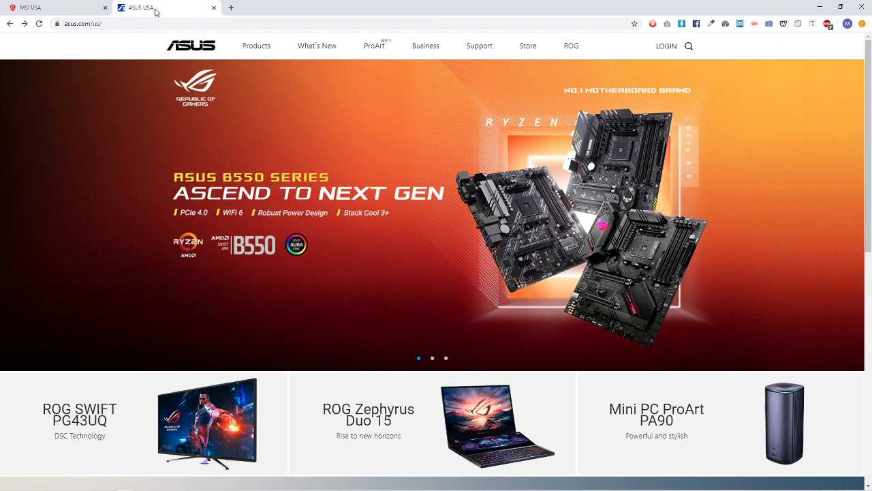
mouse_move(515, 77)
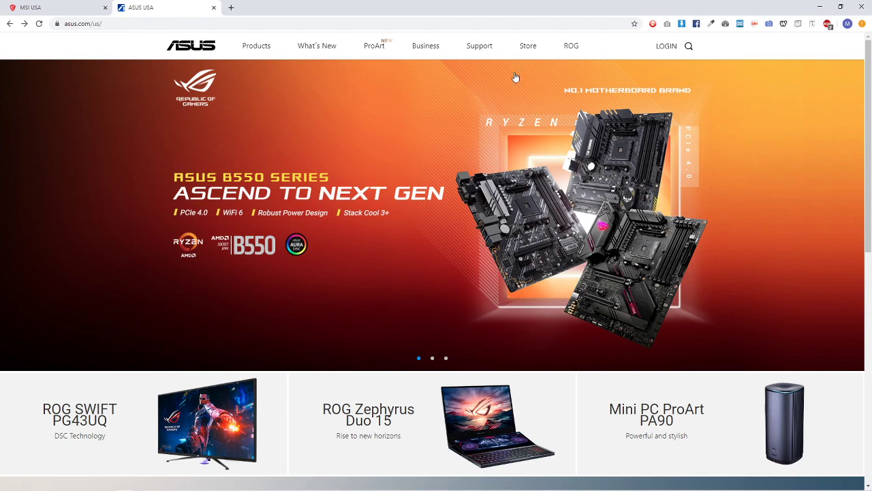
left_click(256, 46)
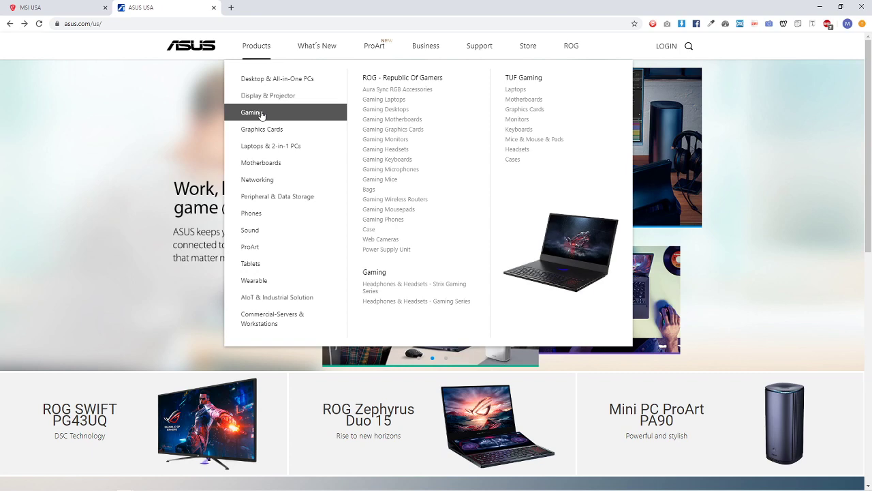
mouse_move(383, 100)
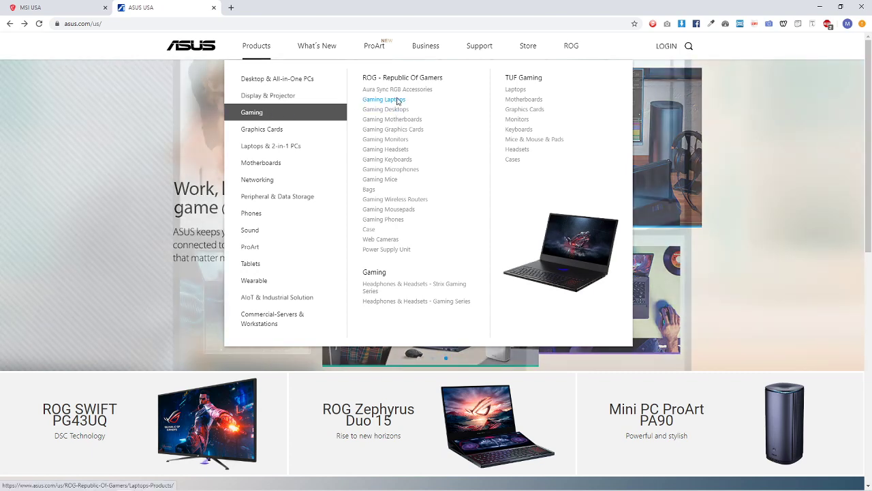
Open ROG Gaming Laptops, browse the 21 models, and keep sorting on Popularity.
left_click(383, 99)
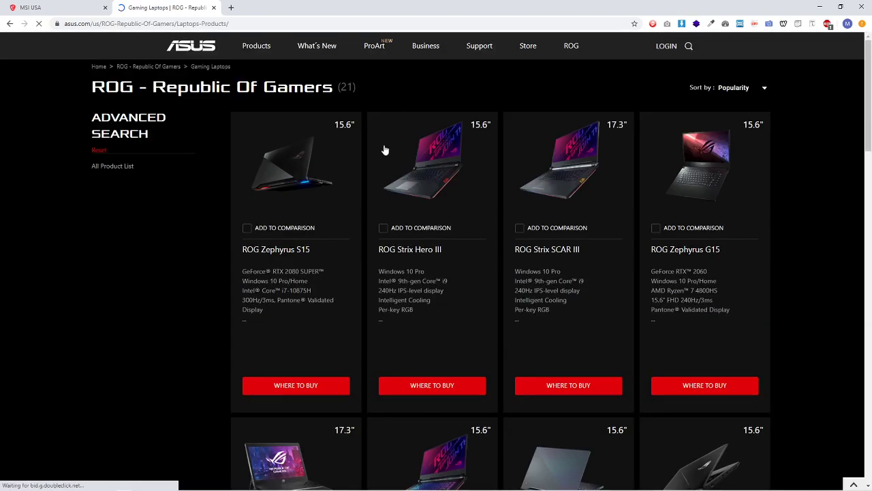
scroll("down", 3)
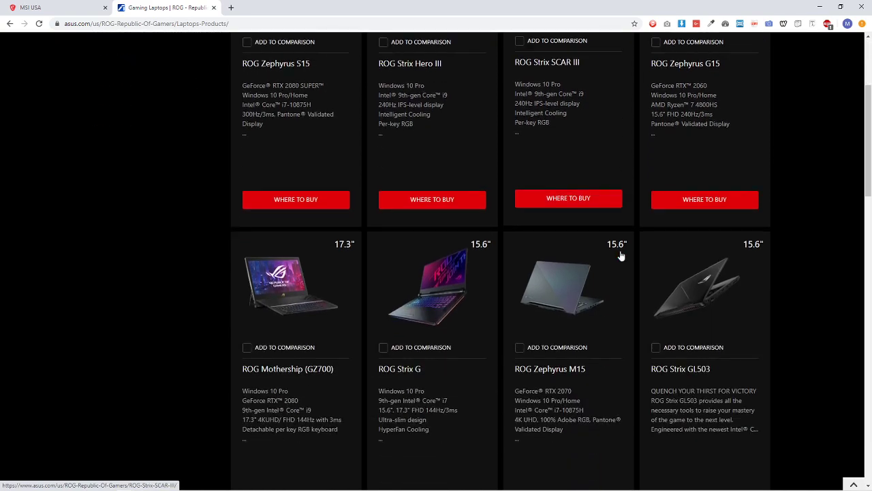
scroll("down", 3)
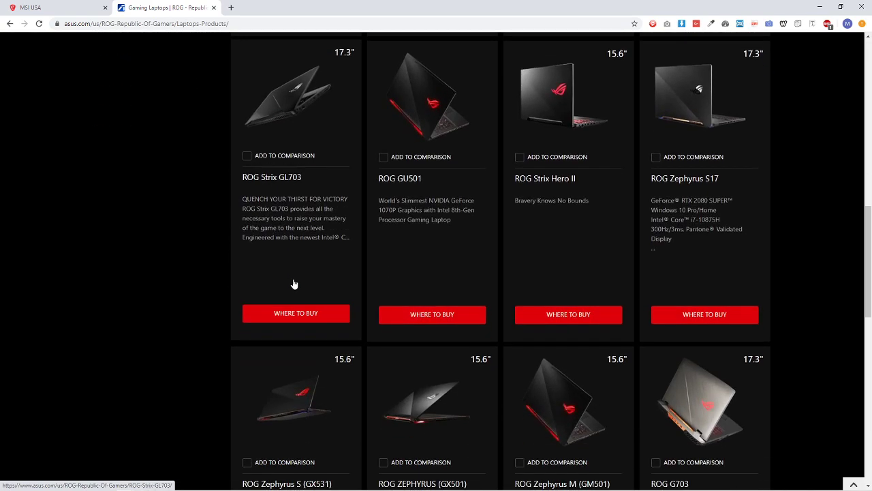
scroll("up", 3)
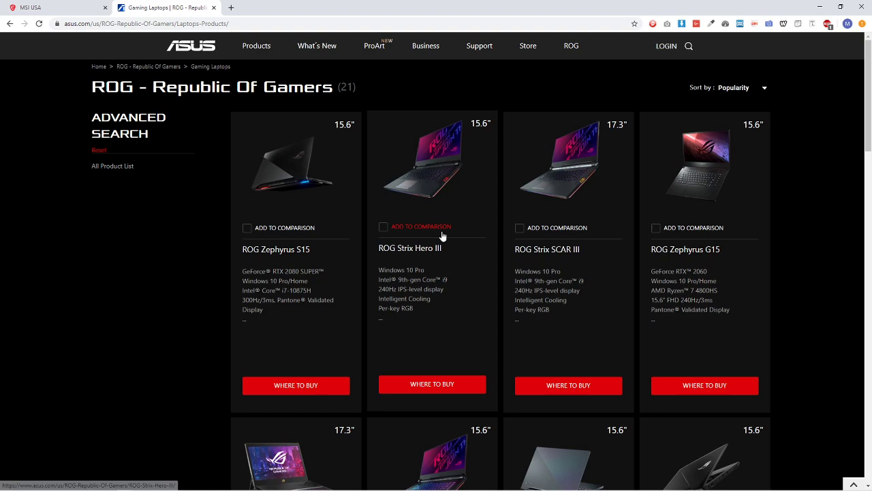
left_click(741, 87)
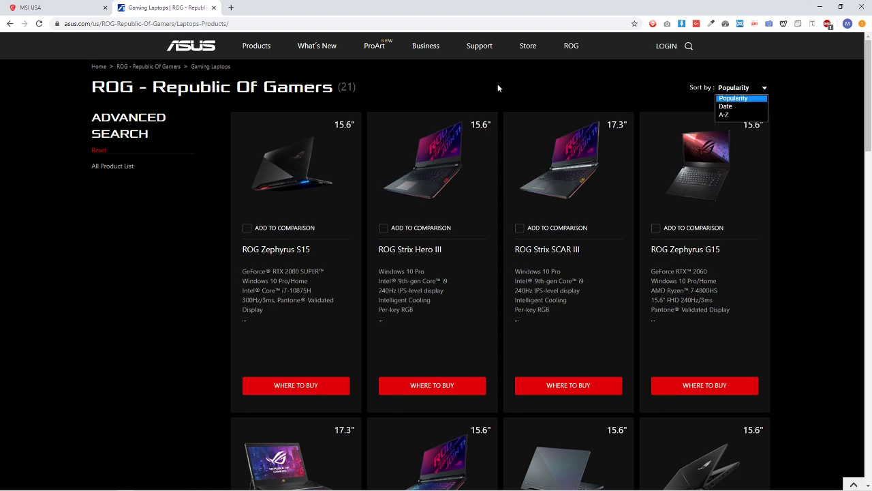
scroll("down", 3)
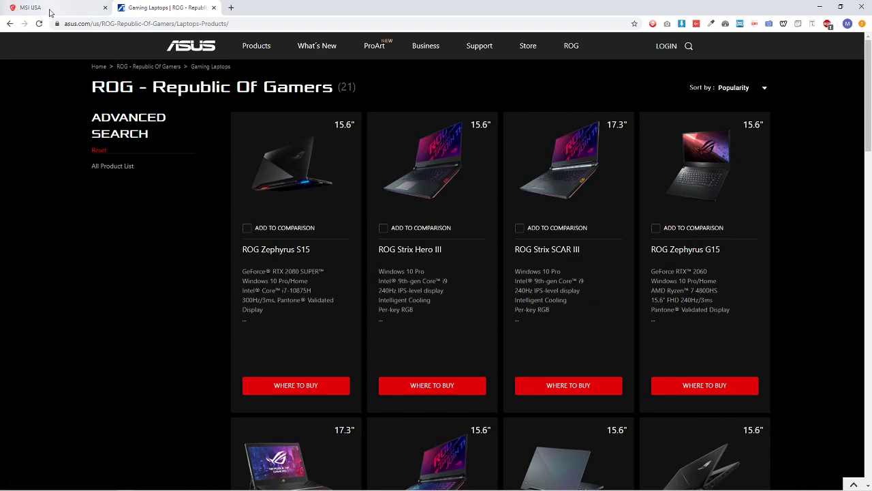
Return to the MSI USA tab, showing the GeForce RTX '500+ Awards' banner.
left_click(51, 7)
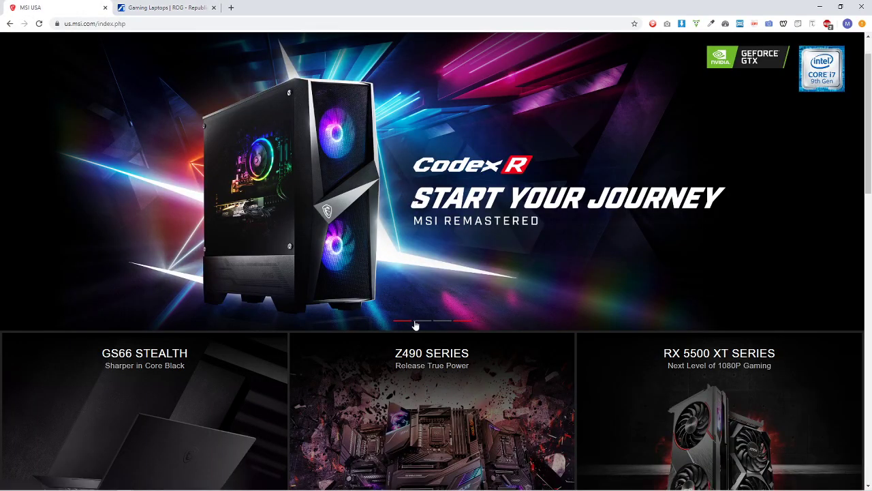
mouse_move(330, 167)
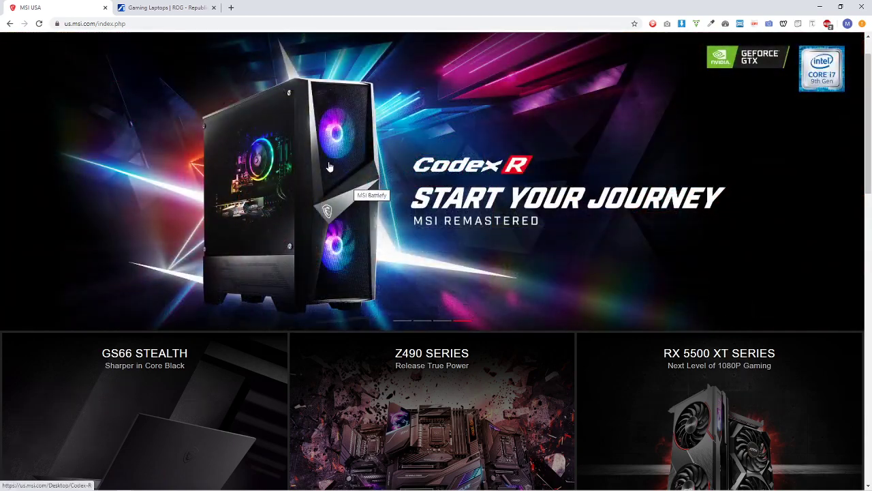
scroll("down", 3)
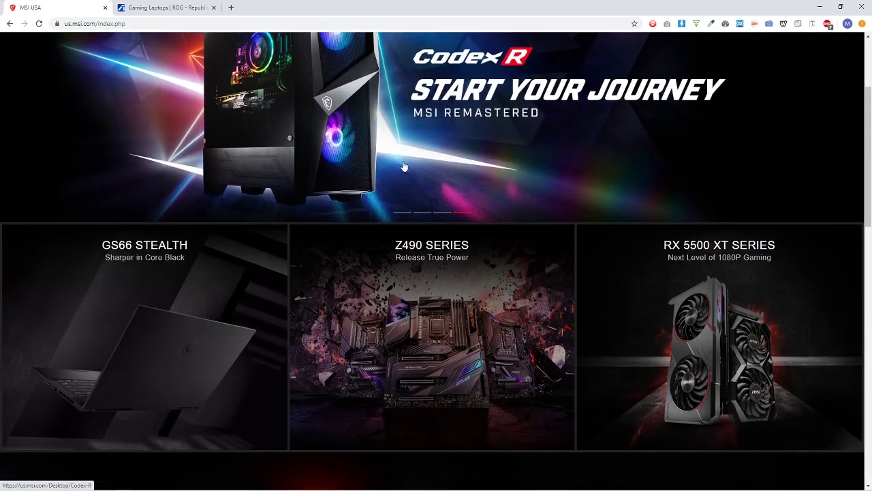
scroll("up", 3)
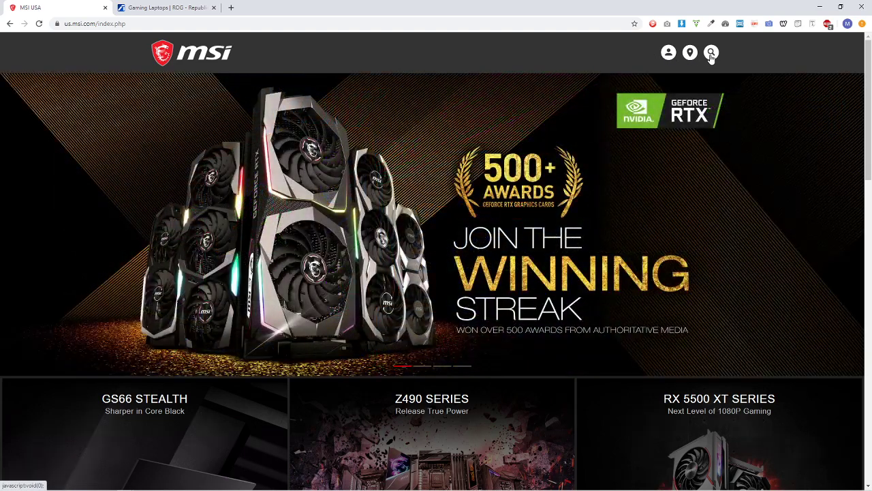
mouse_move(760, 83)
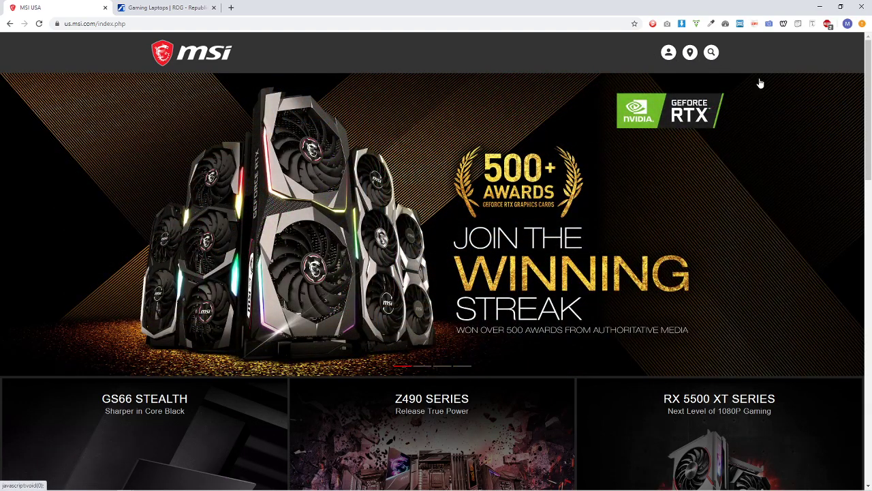
mouse_move(690, 53)
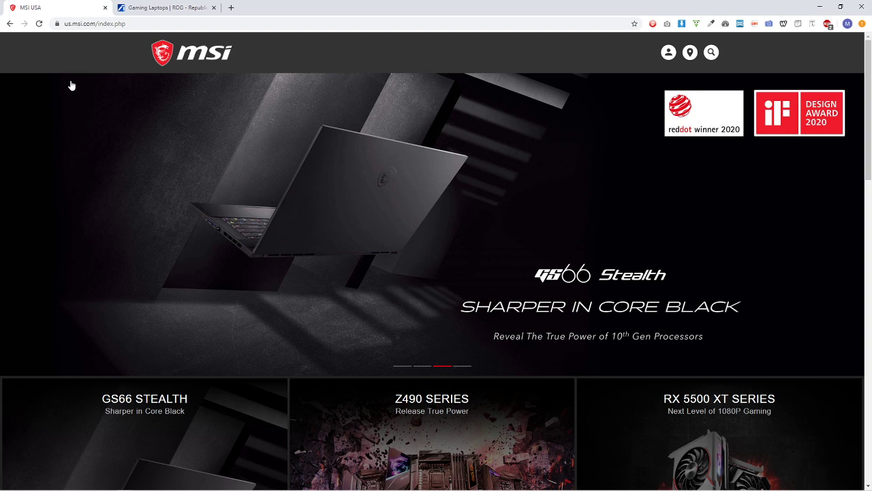
scroll("down", 3)
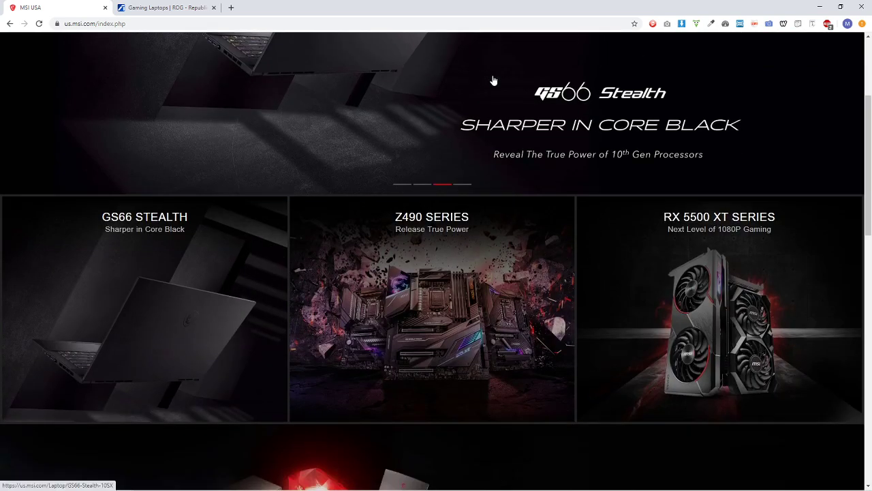
scroll("down", 3)
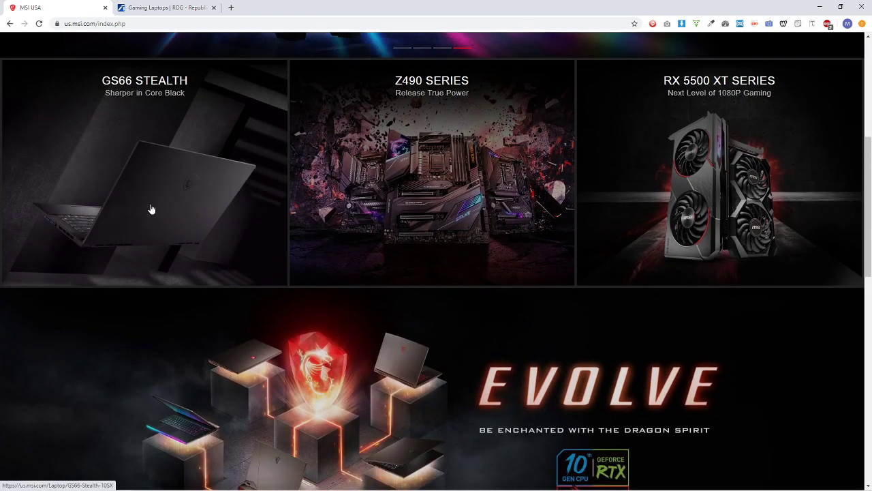
mouse_move(145, 164)
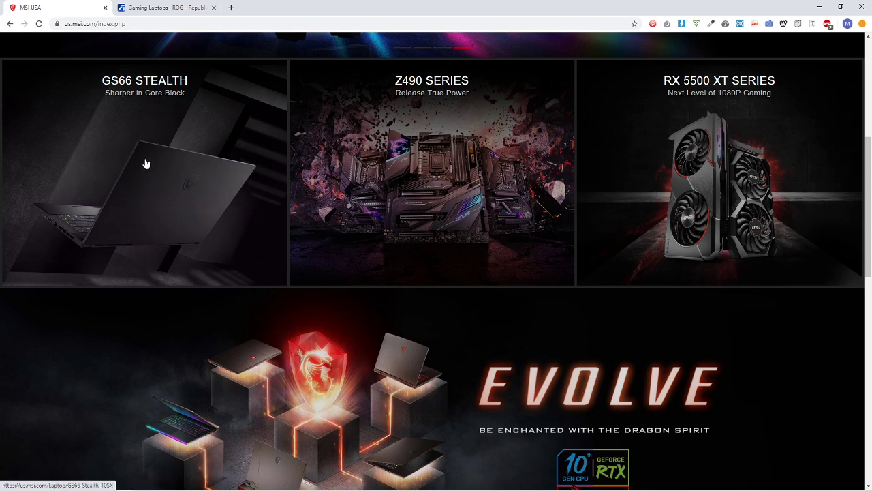
mouse_move(646, 174)
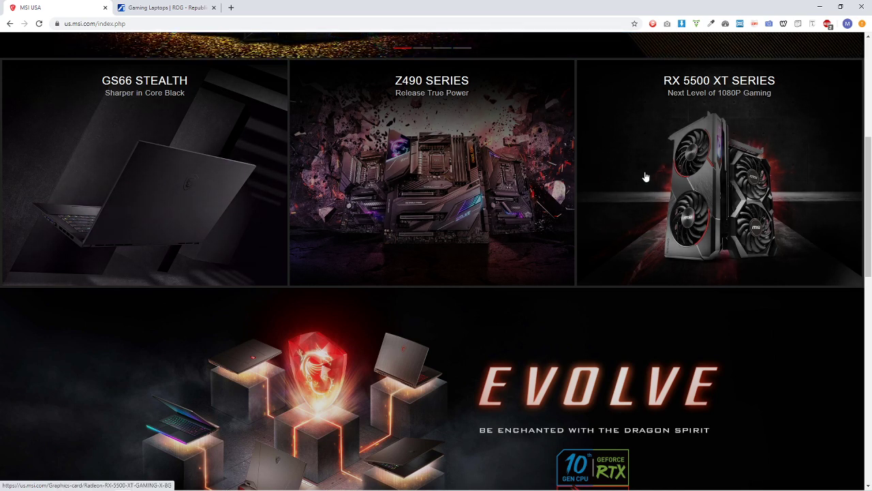
scroll("down", 3)
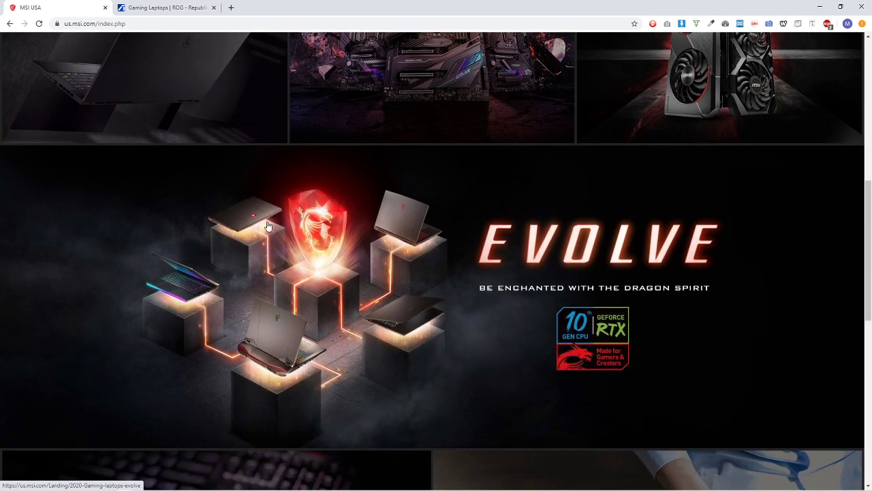
scroll("down", 3)
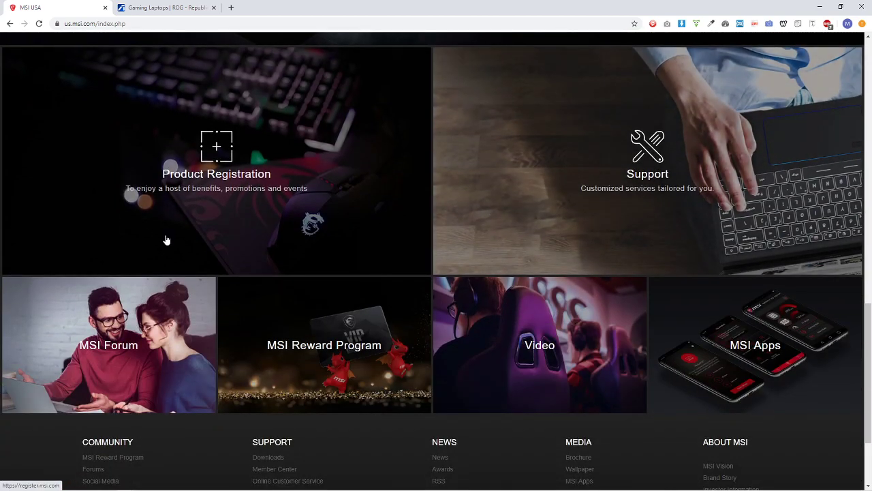
mouse_move(266, 351)
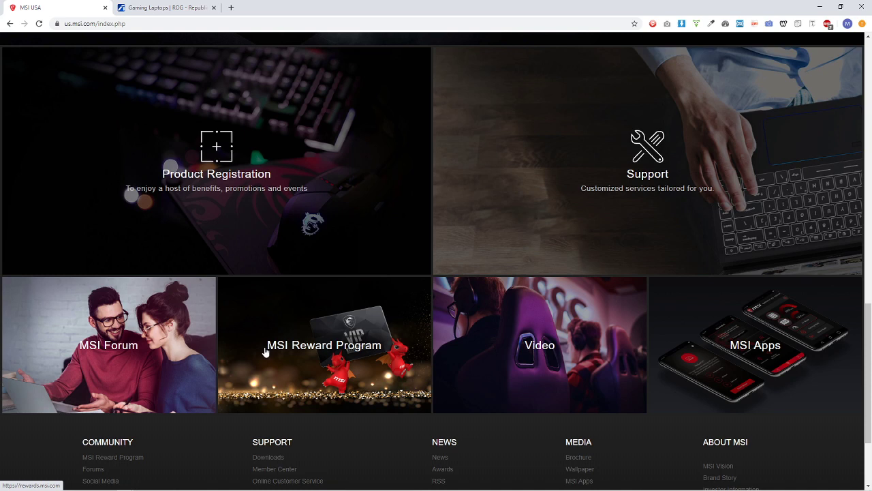
scroll("down", 3)
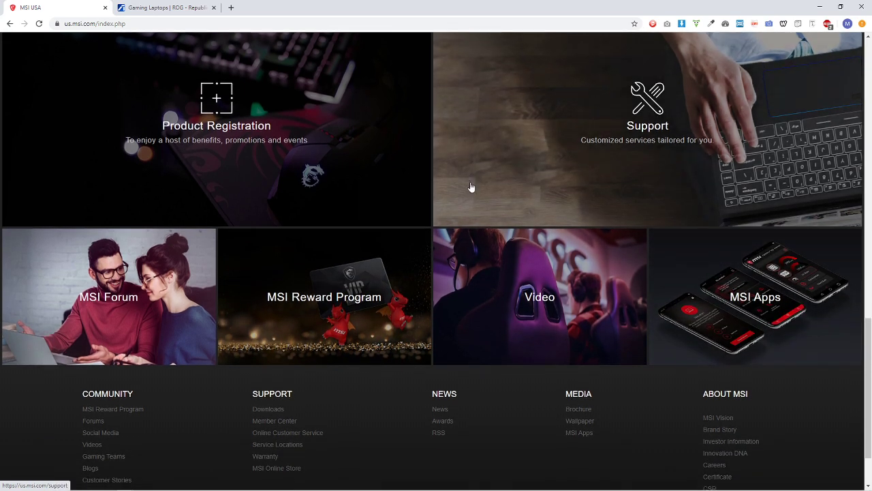
scroll("down", 3)
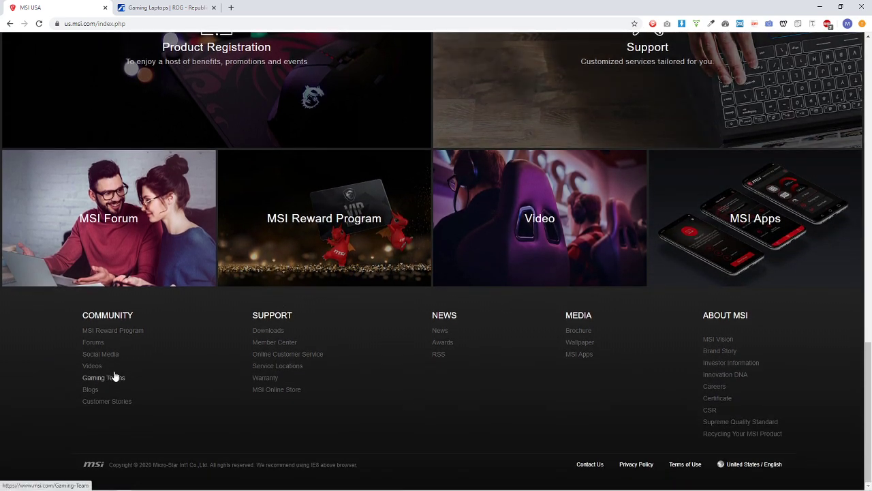
mouse_move(655, 293)
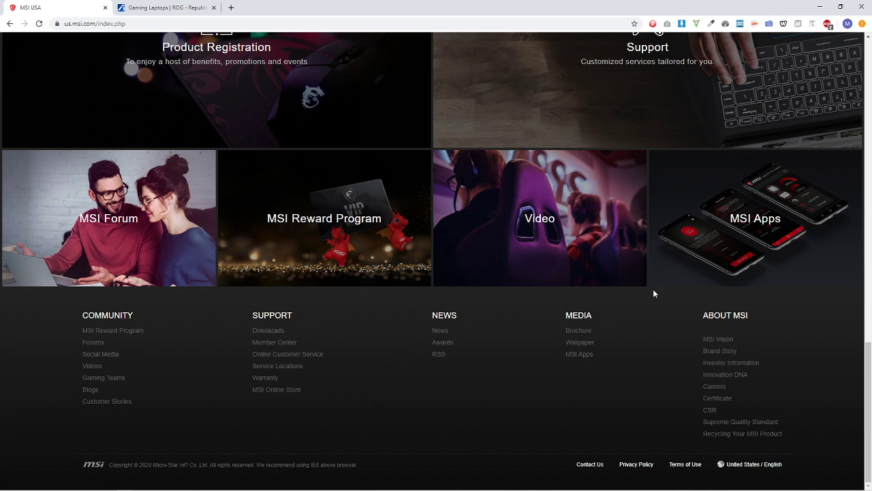
mouse_move(760, 400)
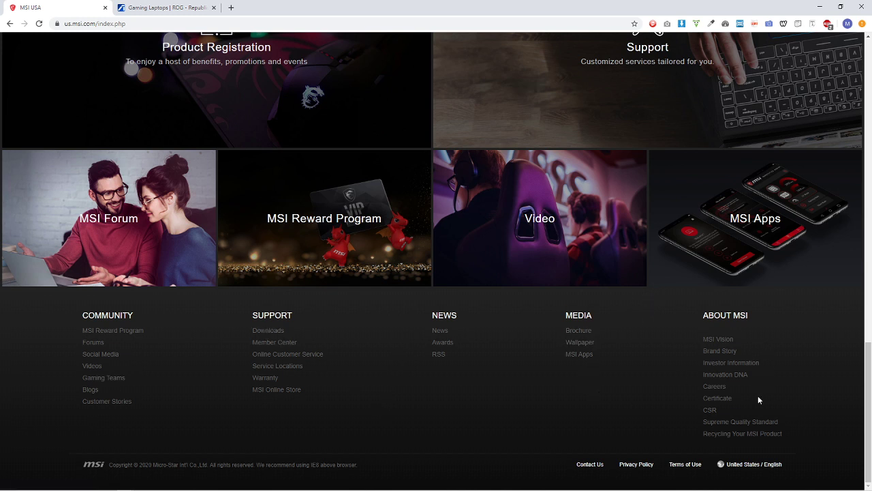
mouse_move(437, 395)
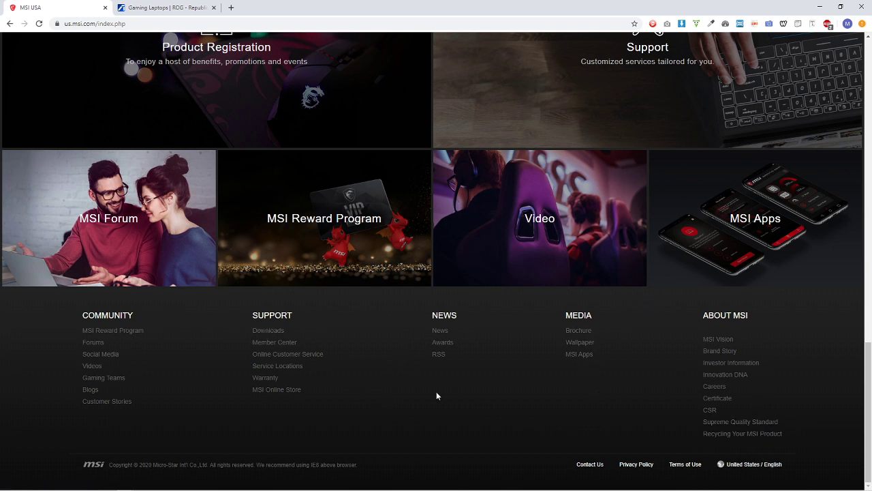
scroll("up", 3)
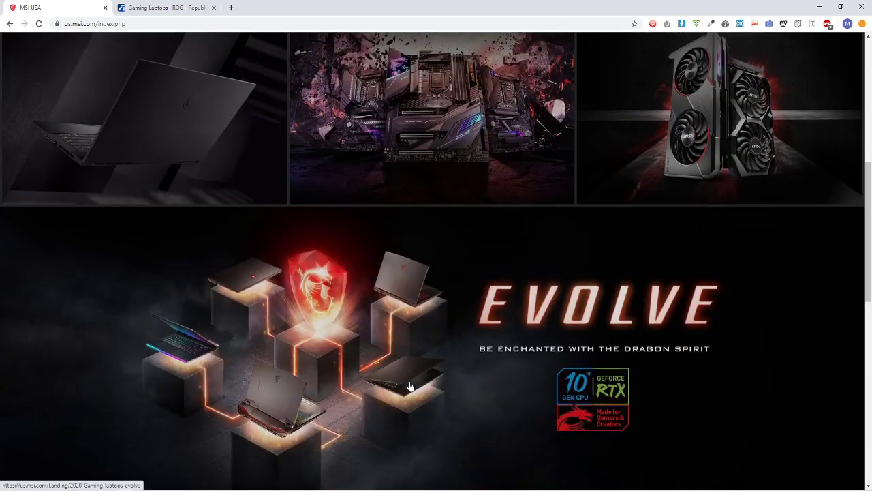
Scroll through the 2020 Evolve gaming laptops landing page.
scroll("down", 3)
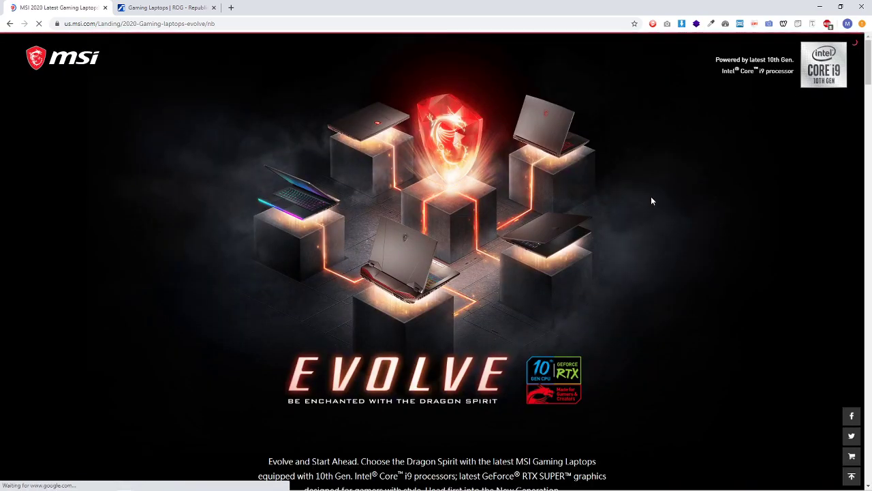
scroll("down", 3)
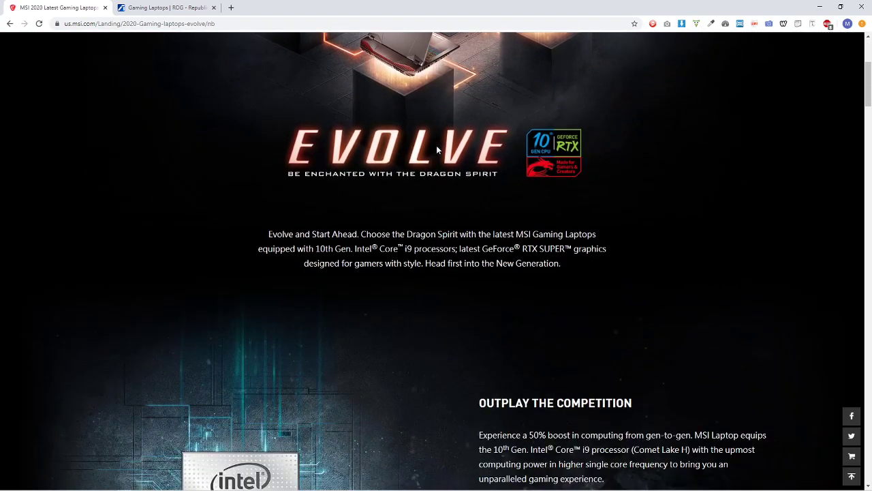
scroll("down", 3)
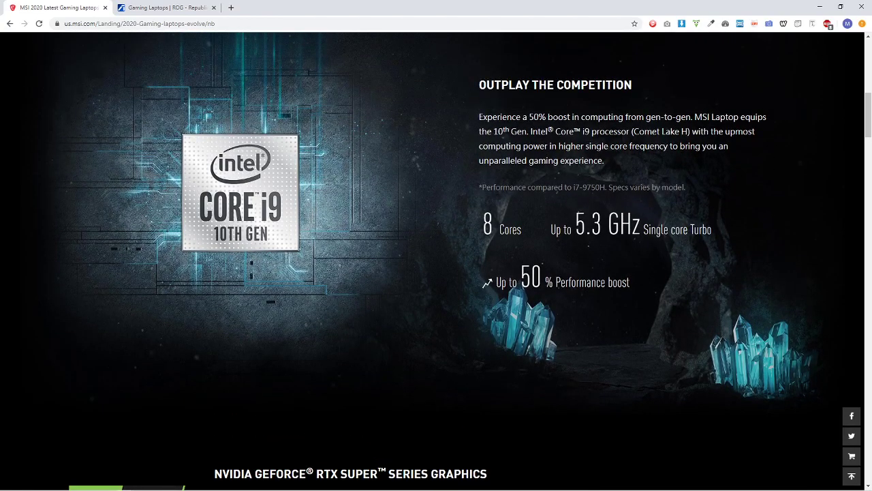
scroll("down", 3)
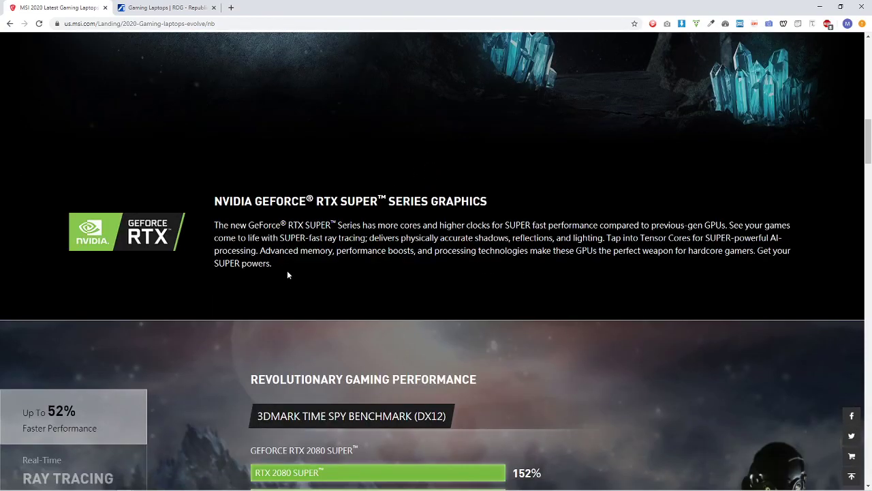
scroll("down", 3)
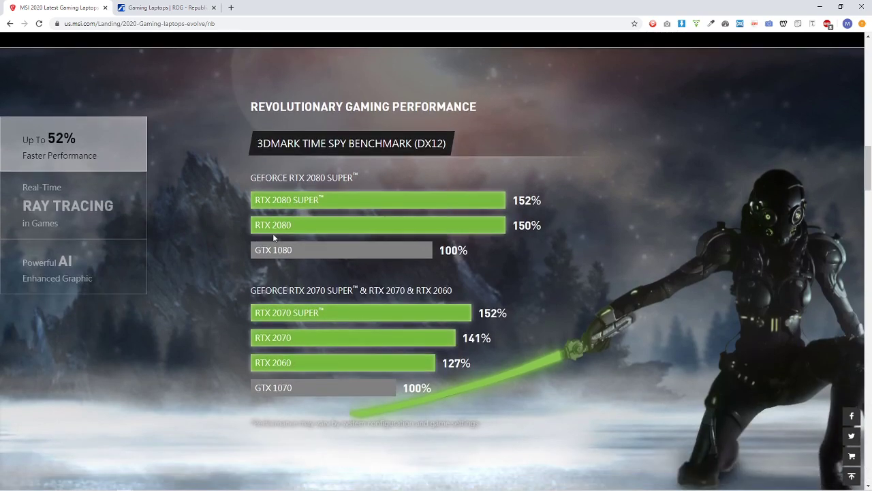
mouse_move(191, 239)
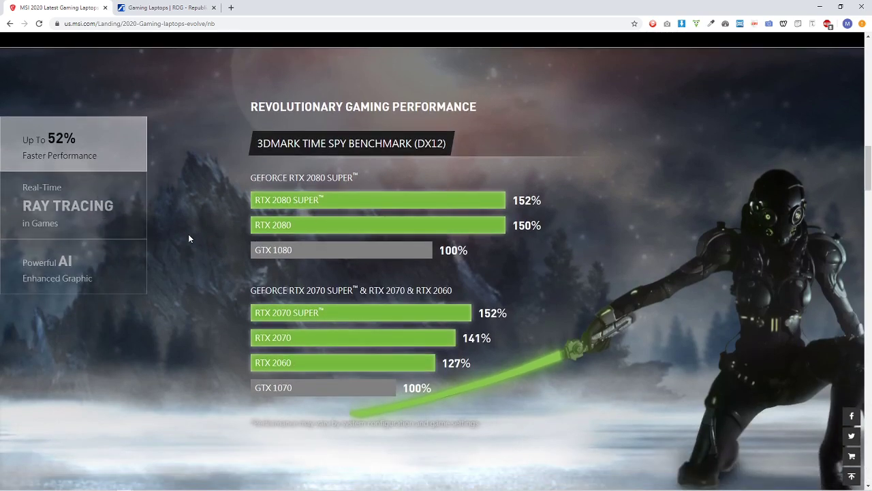
scroll("down", 3)
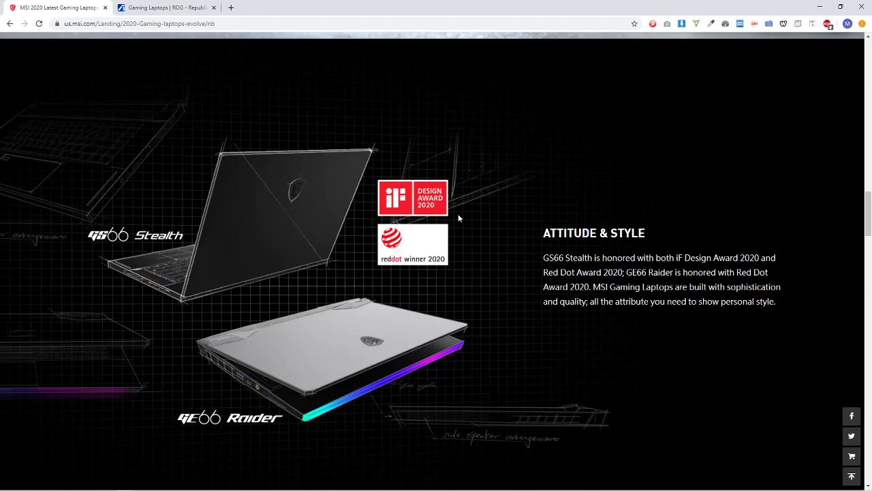
scroll("down", 3)
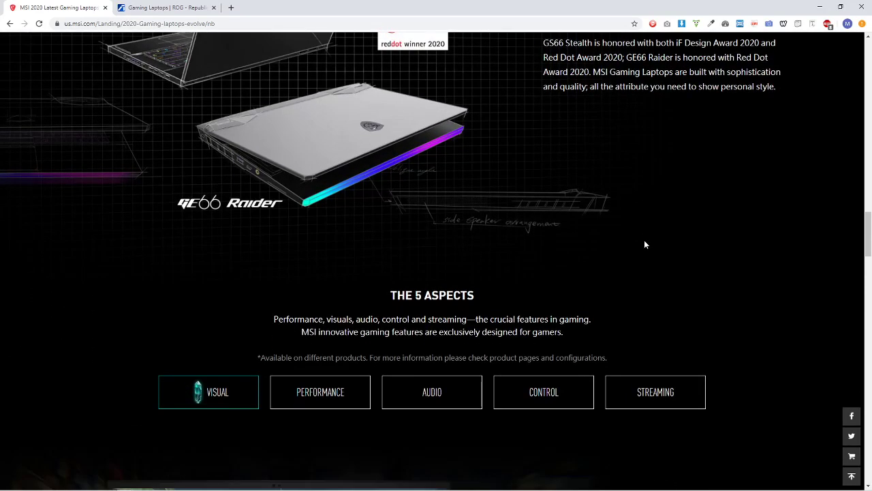
scroll("down", 3)
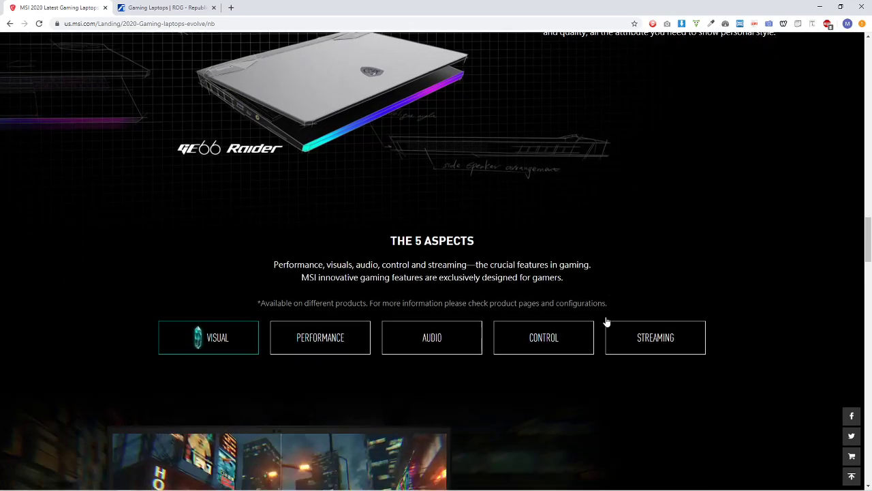
scroll("down", 3)
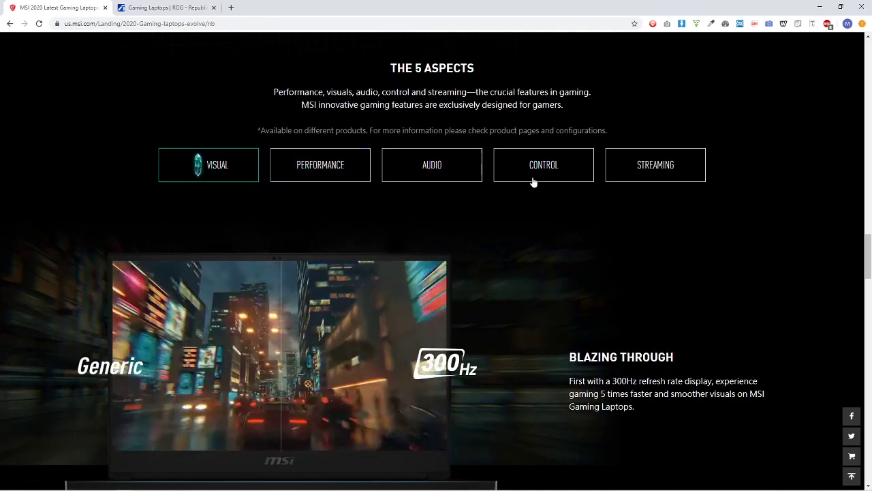
scroll("up", 3)
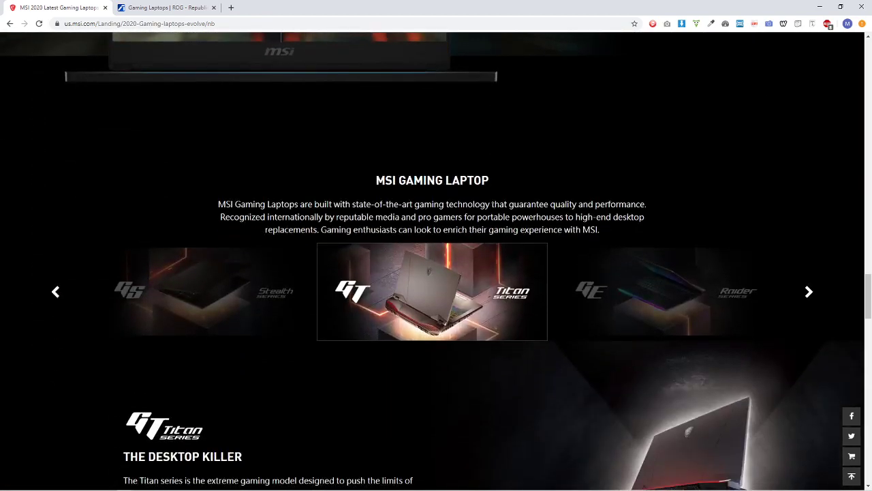
scroll("down", 3)
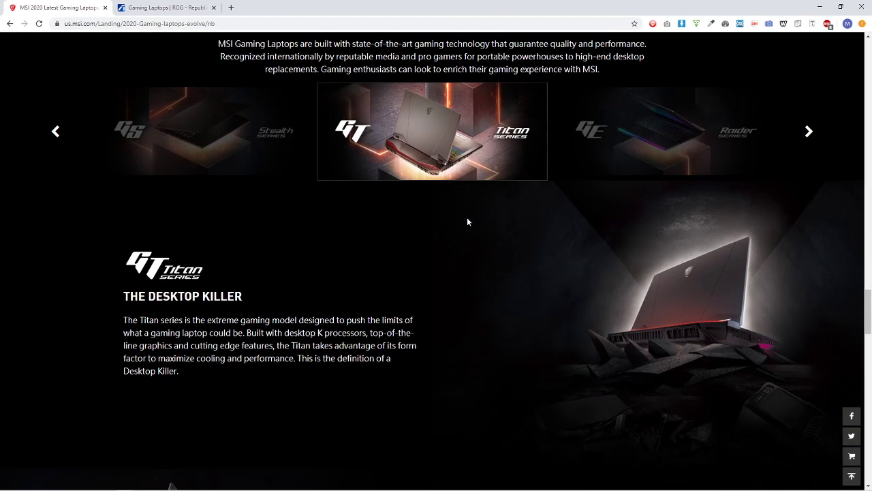
scroll("up", 3)
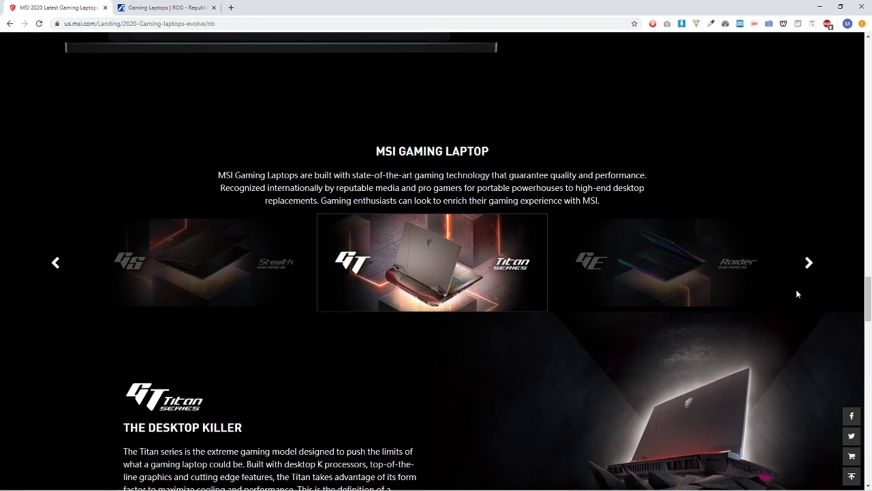
Cycle the series carousel to Stealth and Raider, then scroll to the Stealth section.
left_click(809, 262)
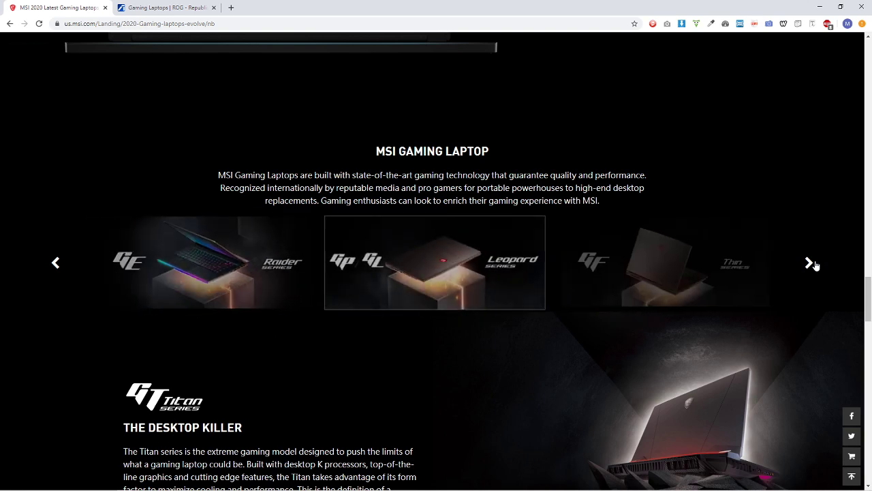
left_click(809, 262)
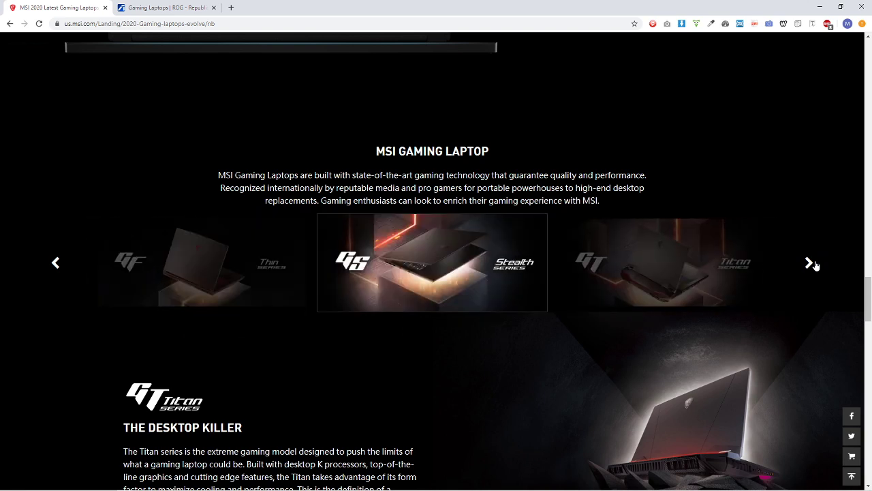
left_click(809, 263)
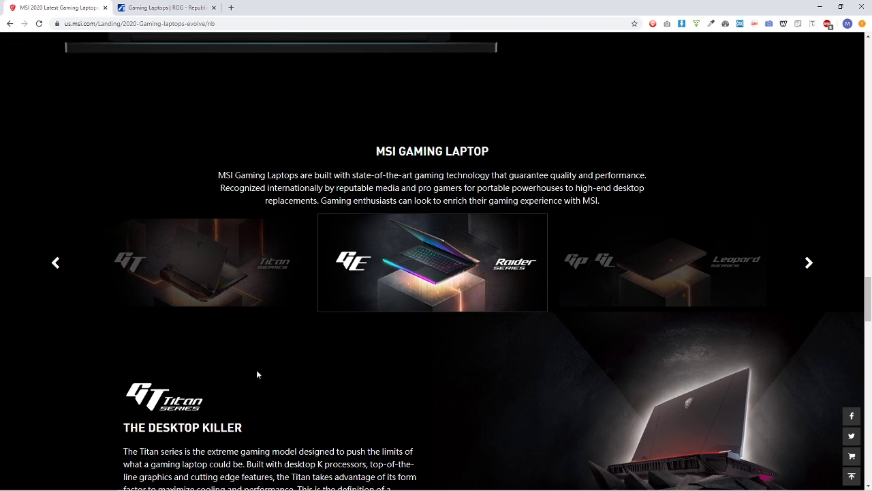
scroll("down", 3)
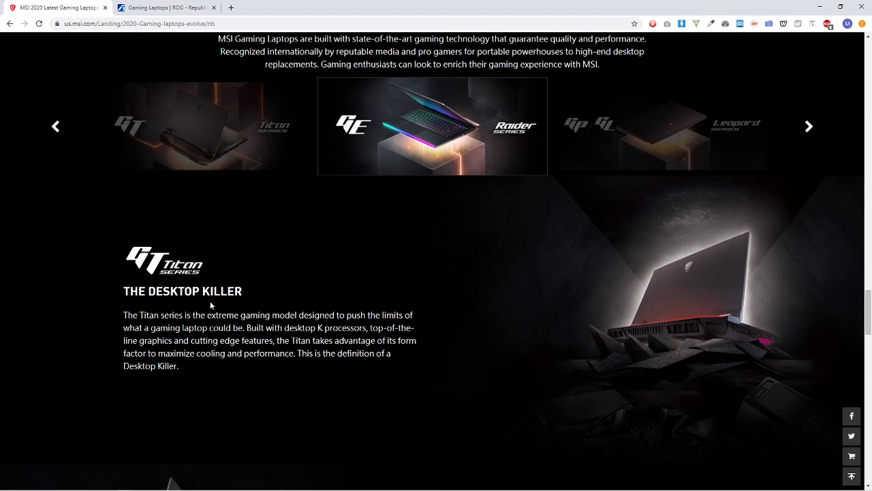
mouse_move(148, 381)
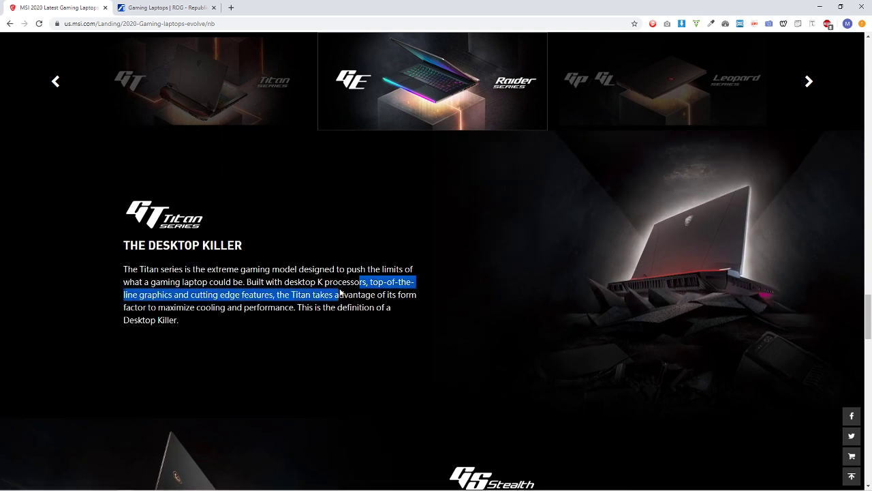
left_click(579, 241)
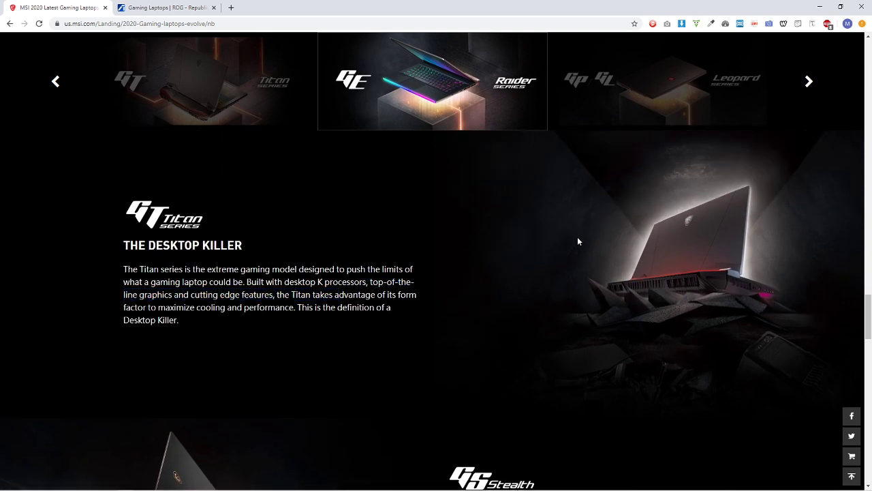
scroll("down", 3)
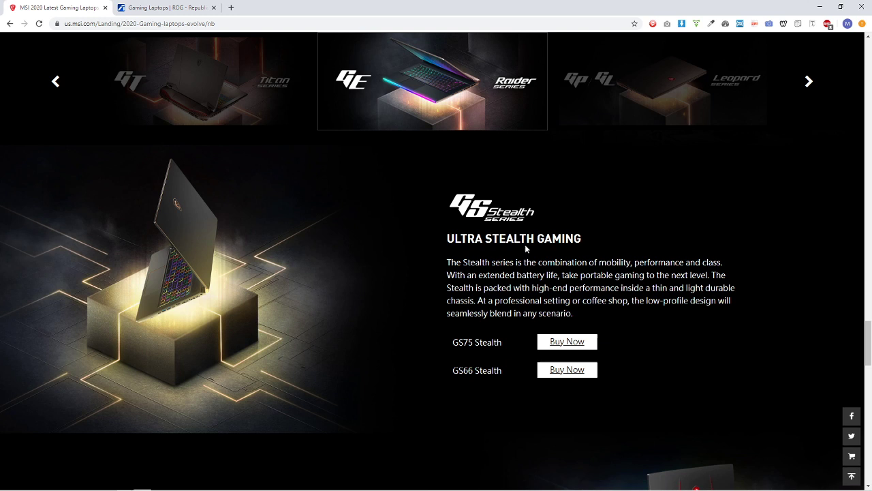
scroll("down", 3)
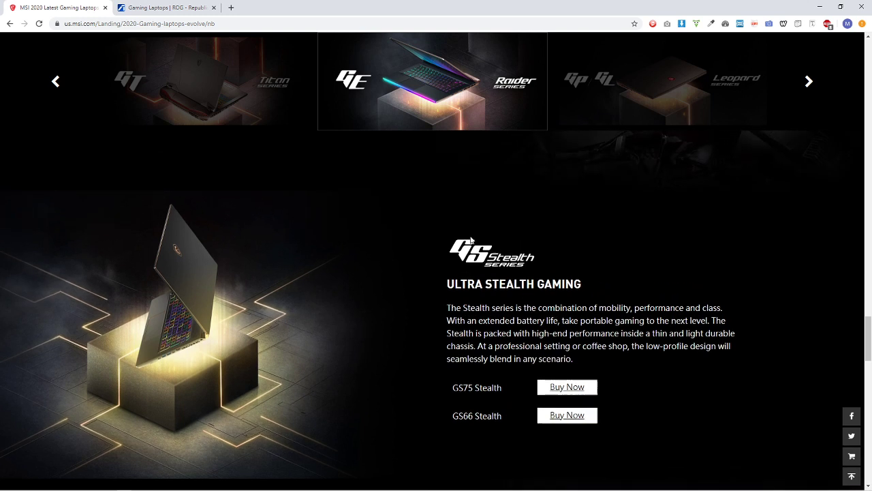
mouse_move(567, 386)
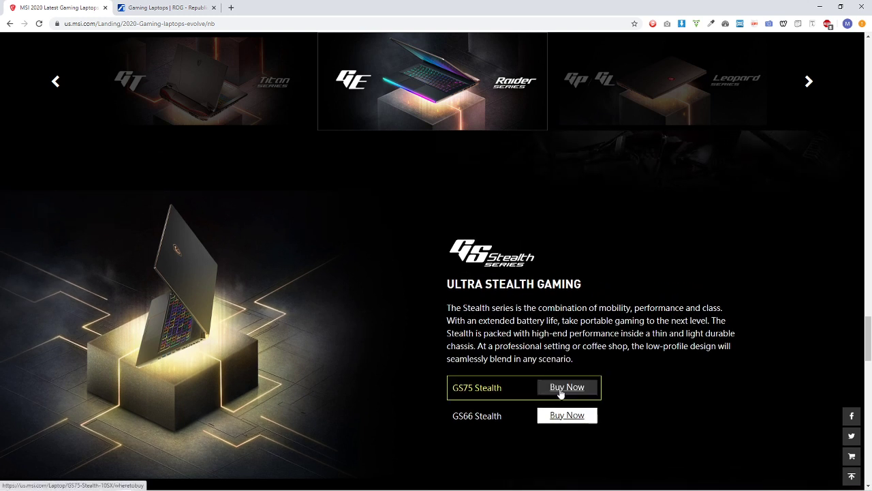
mouse_move(401, 357)
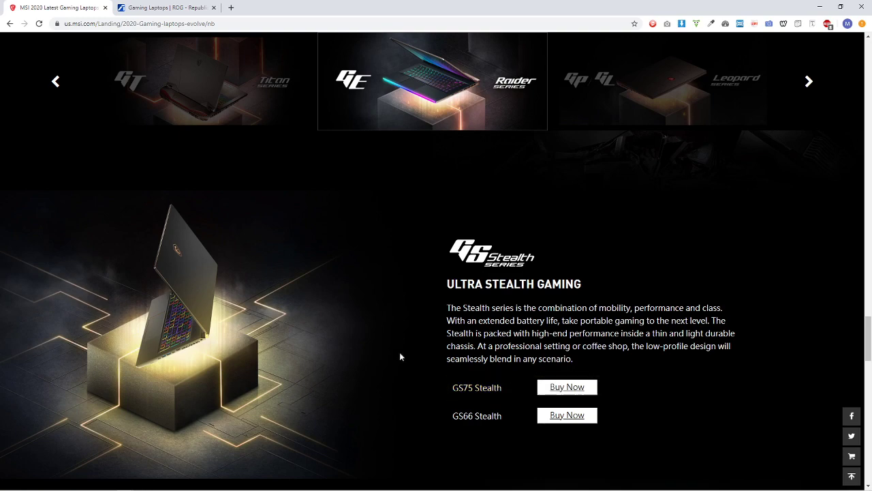
Scroll the GS75 Stealth overview through processor, cooling, keyboard lighting and Dragon Center.
scroll("down", 3)
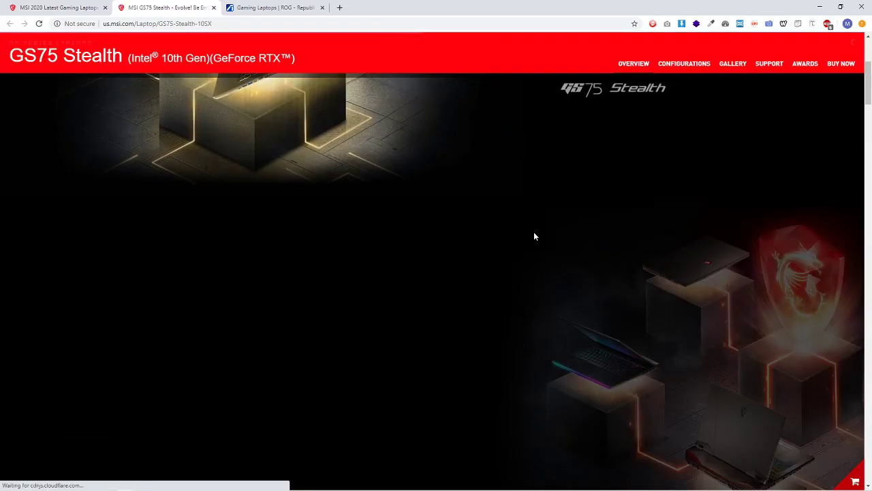
scroll("down", 3)
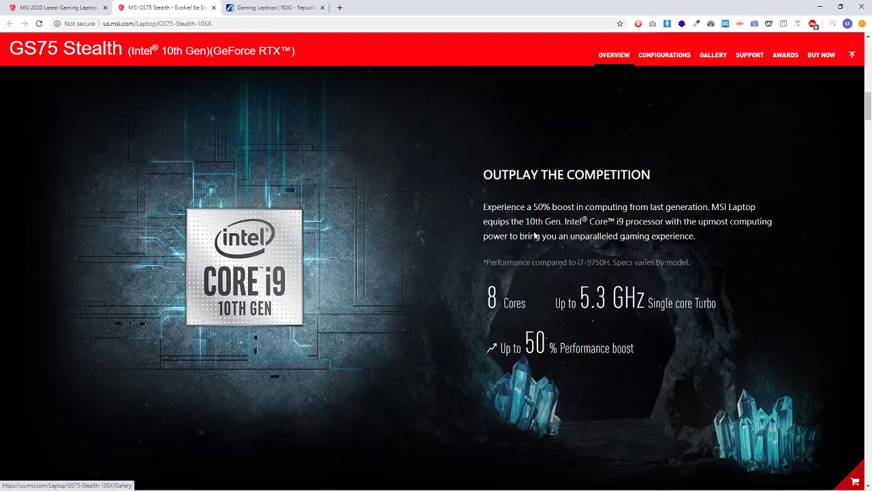
scroll("down", 3)
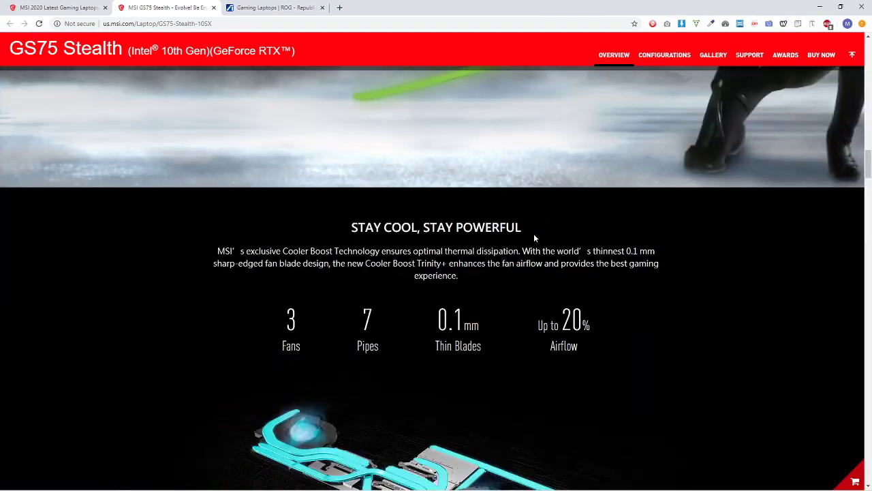
scroll("down", 3)
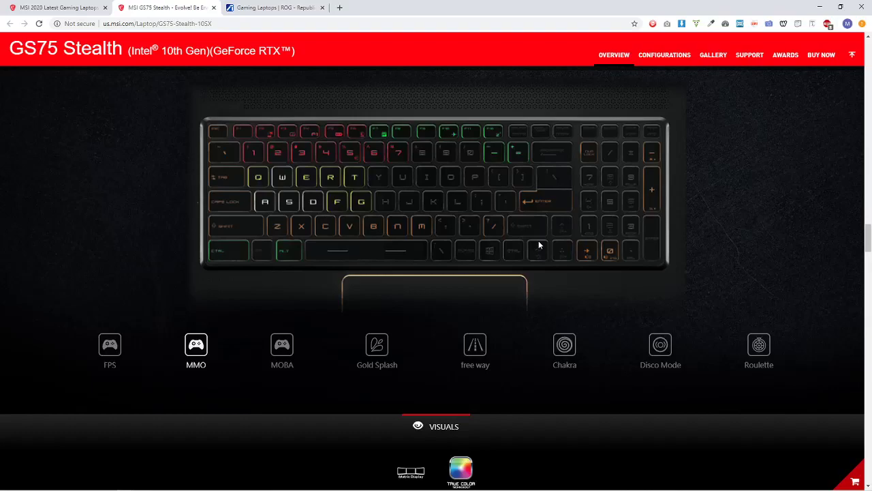
scroll("down", 3)
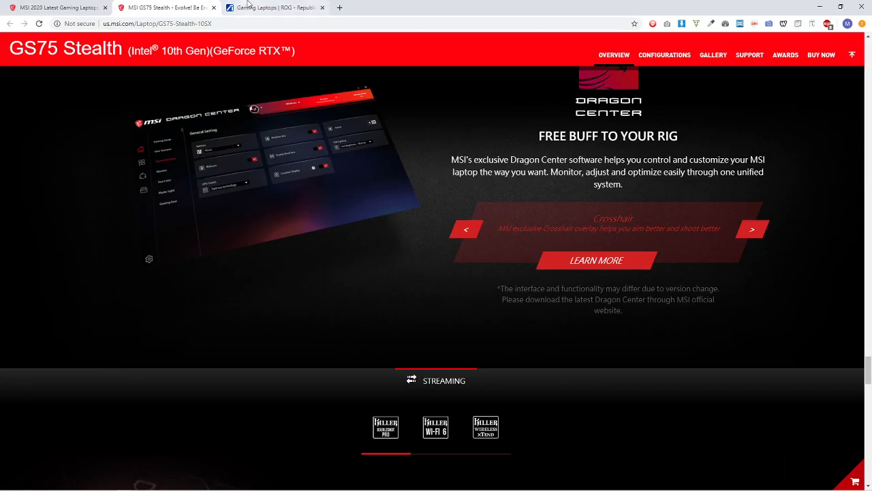
On the ASUS ROG listing, add Zephyrus S15 and Strix Hero III to comparison.
left_click(273, 7)
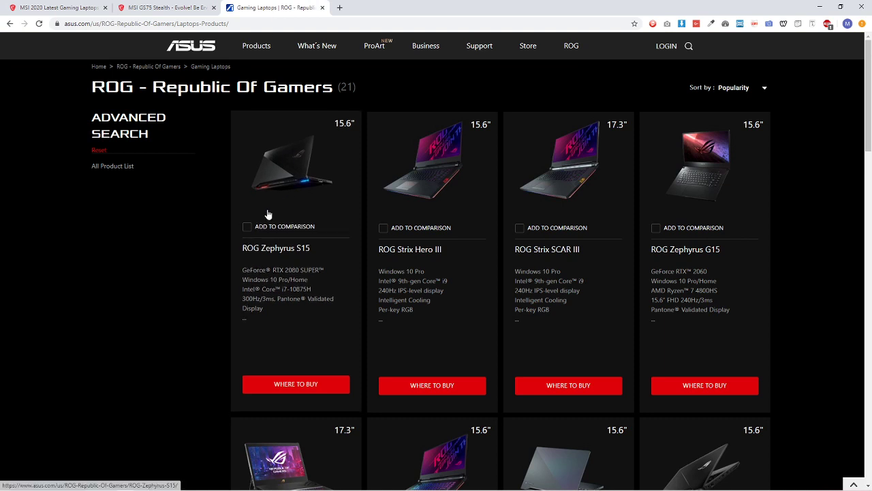
left_click(247, 228)
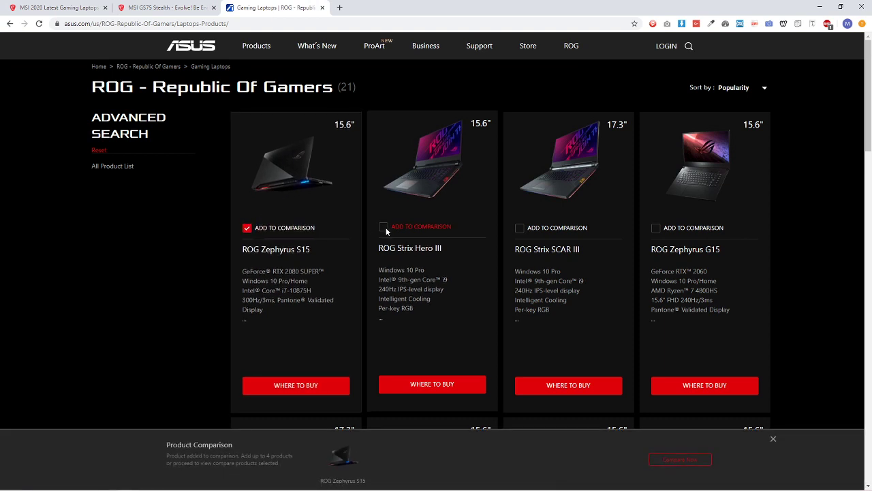
left_click(384, 227)
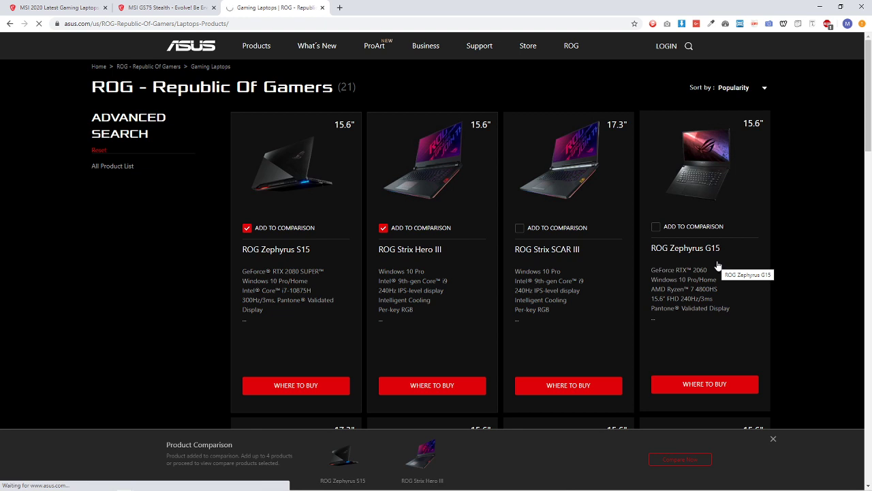
Compare Zephyrus S15 and Strix Hero III, browsing specs down to storage.
left_click(680, 459)
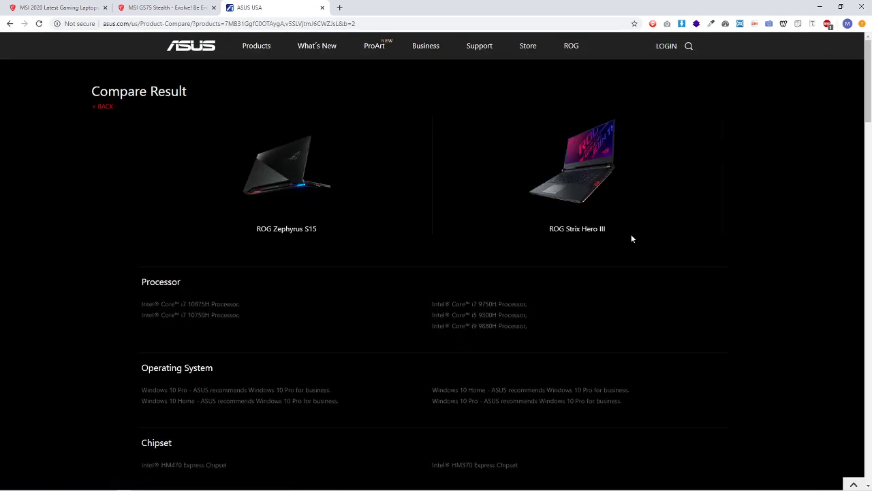
mouse_move(252, 288)
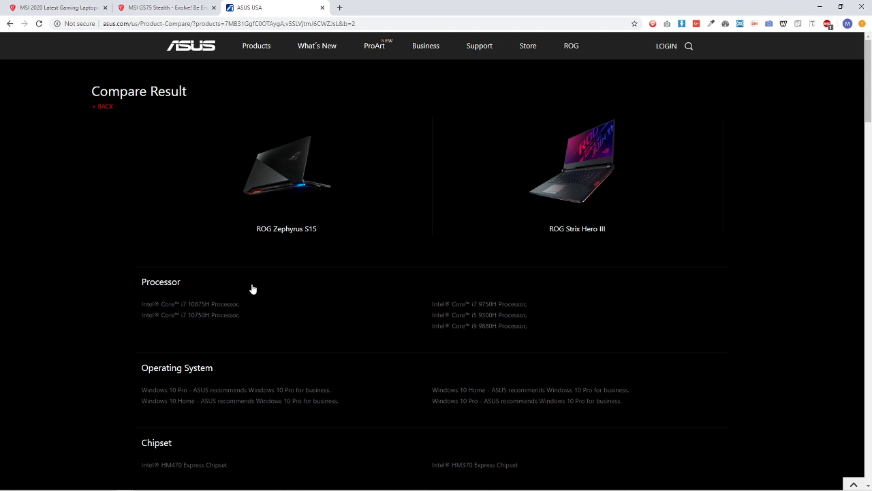
scroll("down", 3)
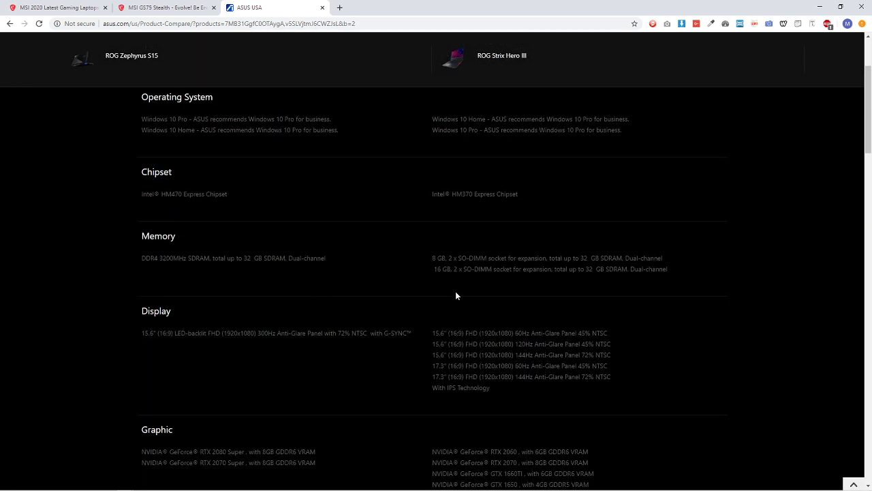
scroll("down", 3)
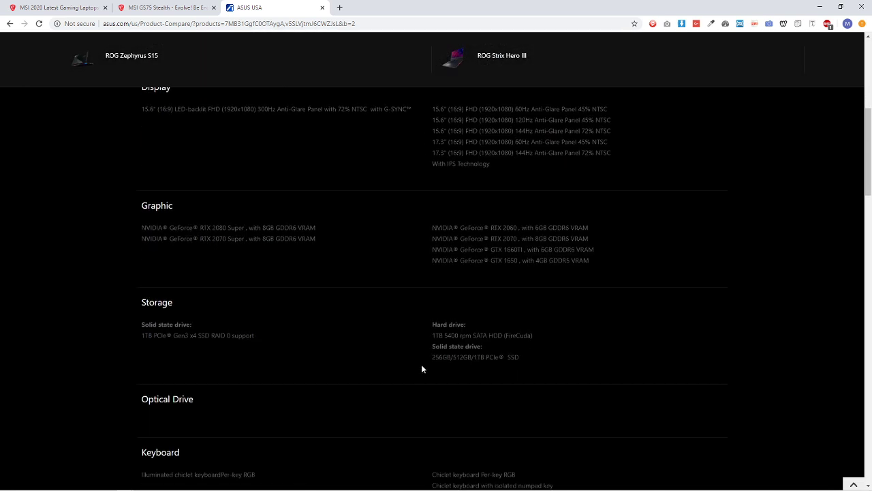
scroll("up", 3)
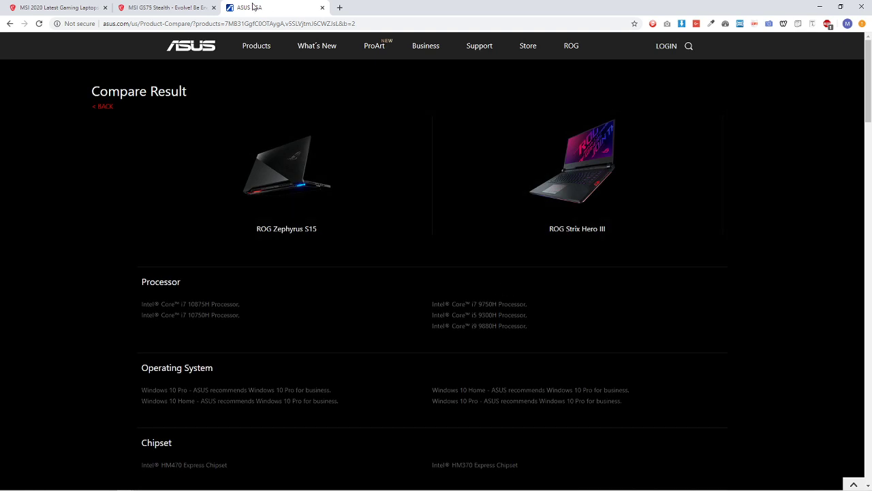
Scroll the GS75 Stealth page to its spec summary and 'You might also like' laptops.
left_click(164, 7)
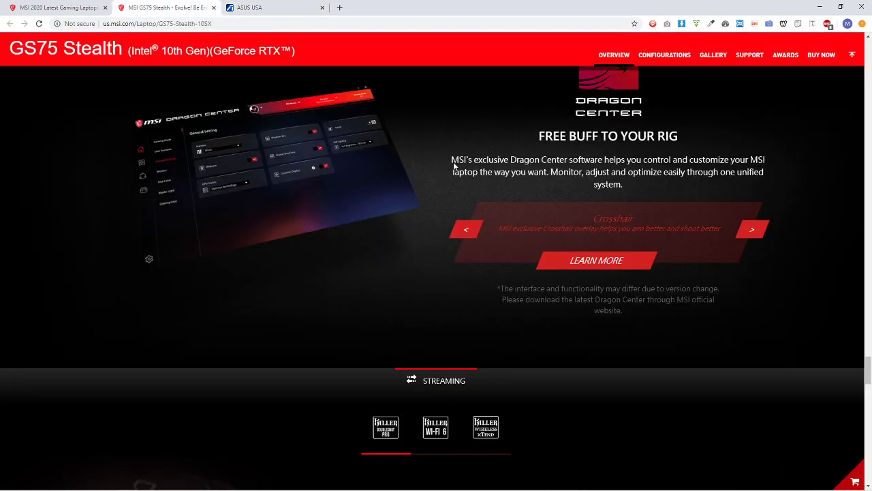
scroll("up", 3)
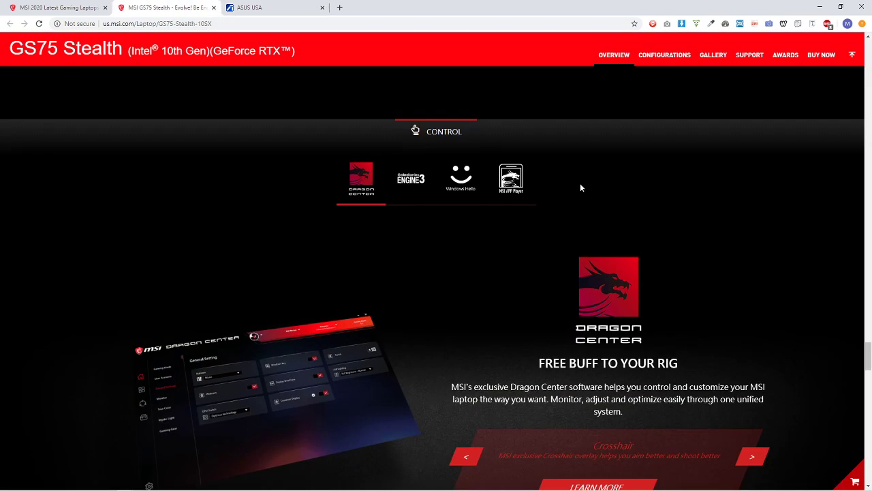
scroll("down", 3)
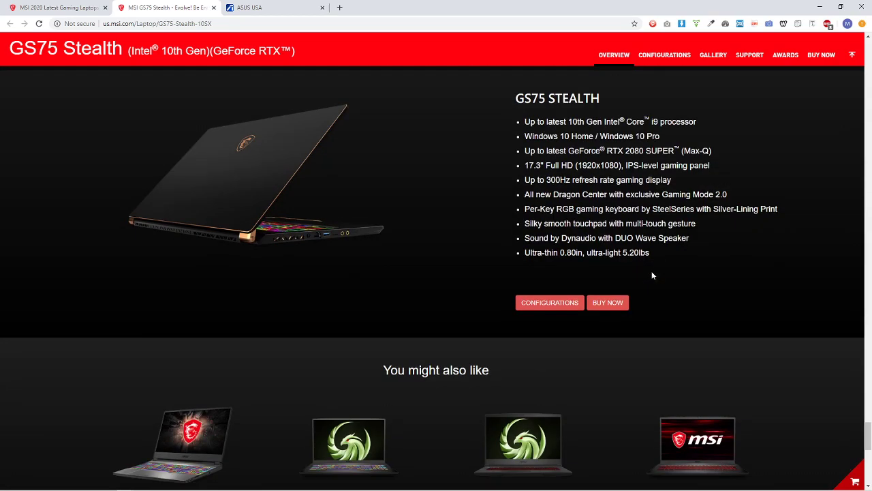
scroll("down", 3)
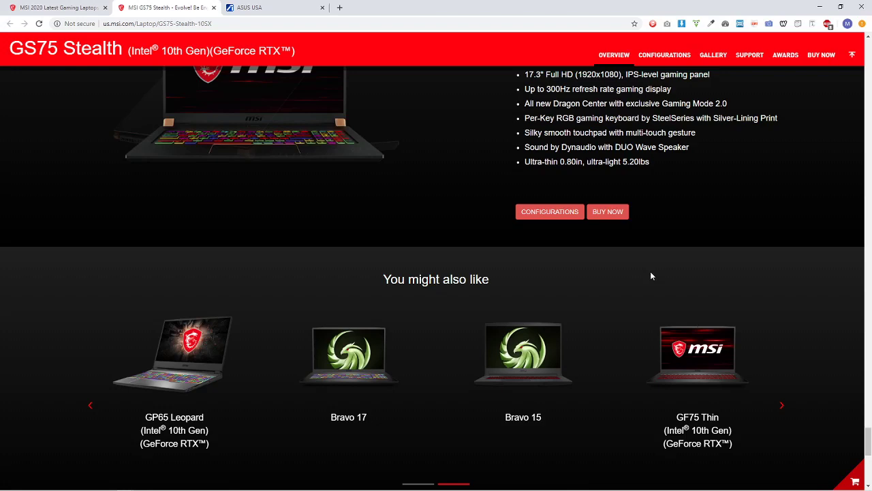
scroll("down", 3)
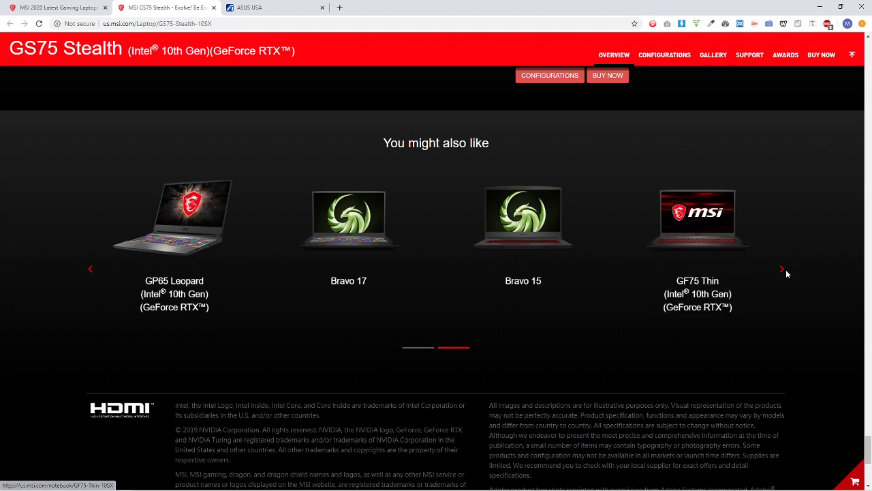
scroll("down", 3)
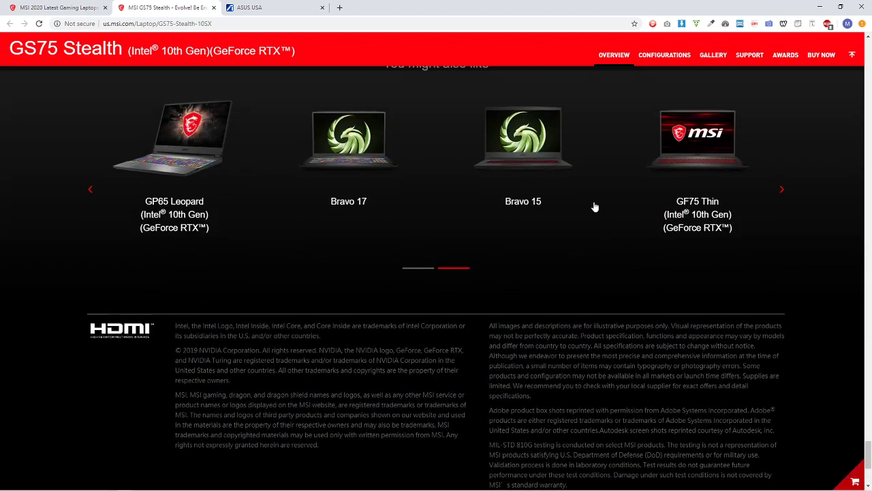
scroll("up", 3)
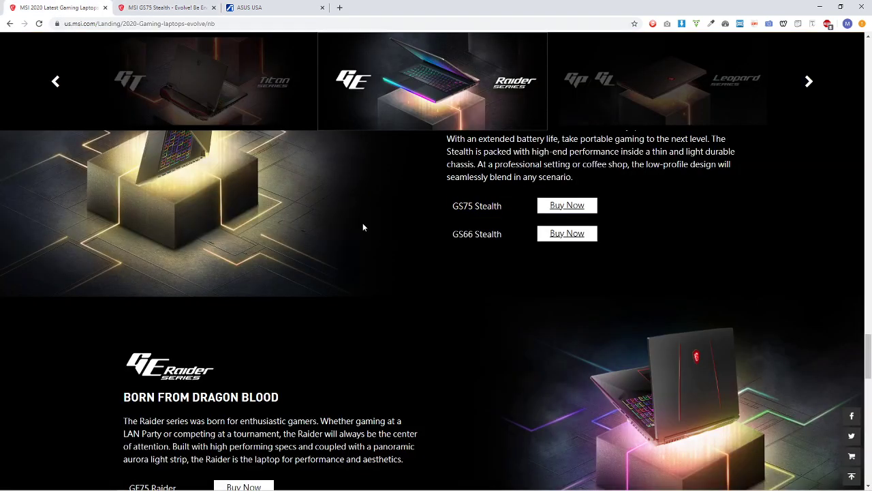
Scroll the Evolve page through Raider, Leopard and GF Thin series, then back to Titan.
scroll("down", 3)
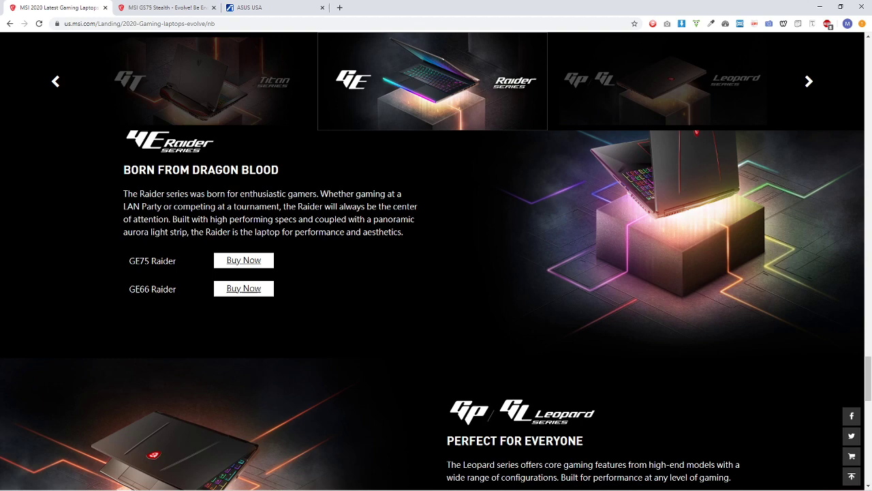
scroll("down", 3)
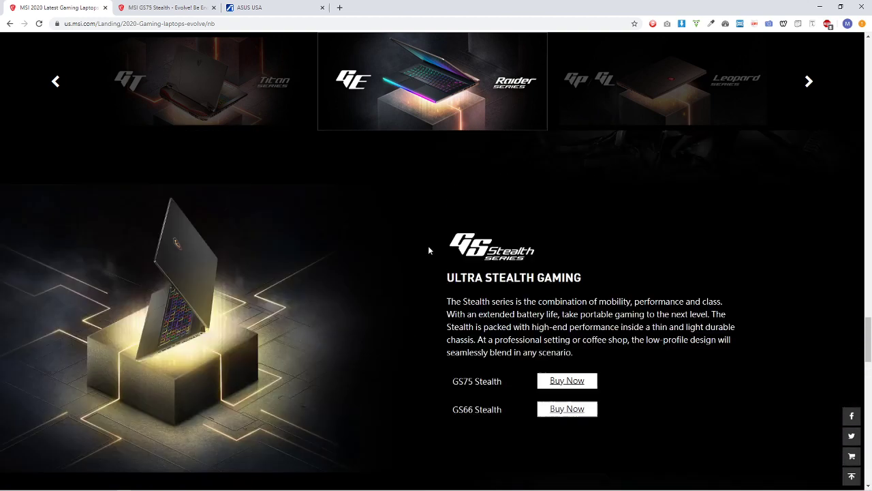
scroll("up", 3)
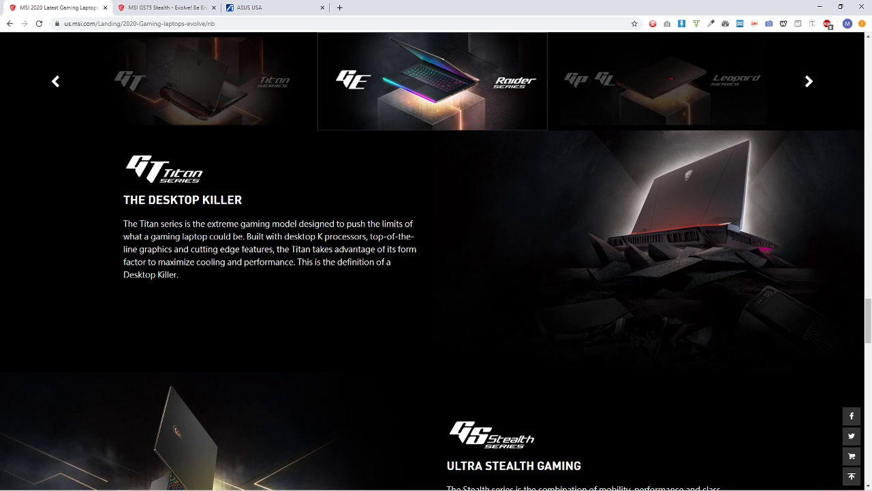
mouse_move(219, 272)
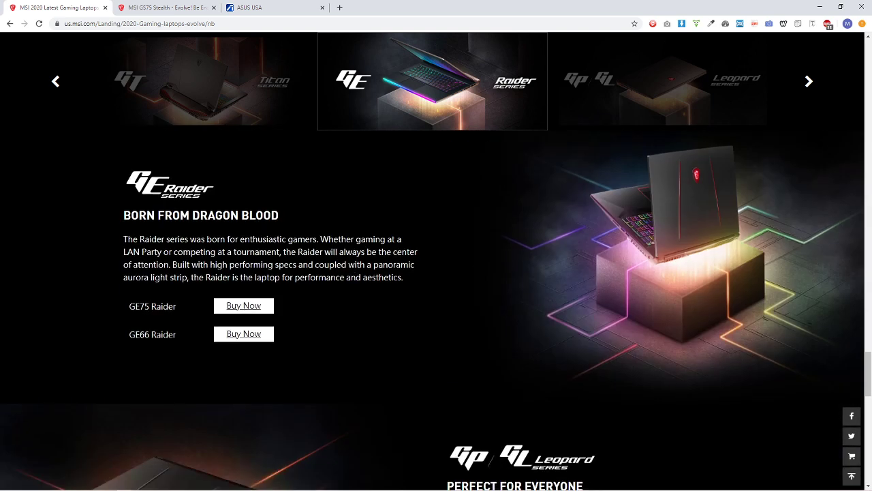
left_click_drag(189, 277, 403, 277)
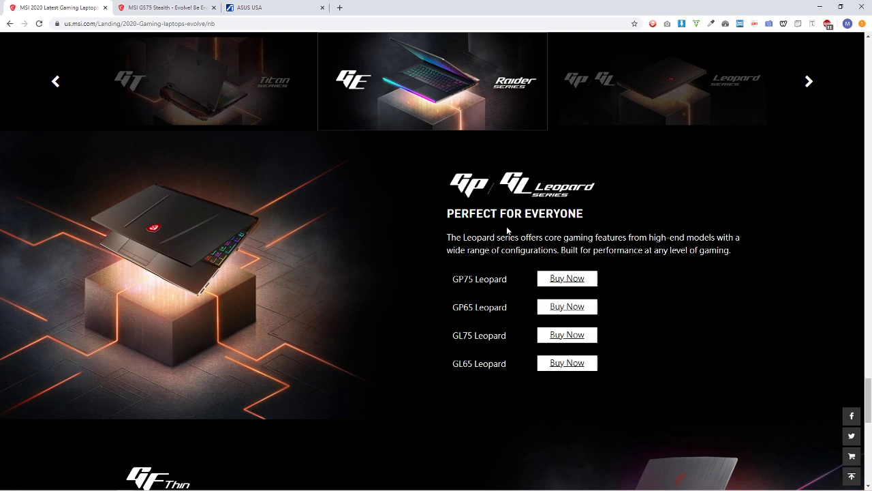
scroll("down", 3)
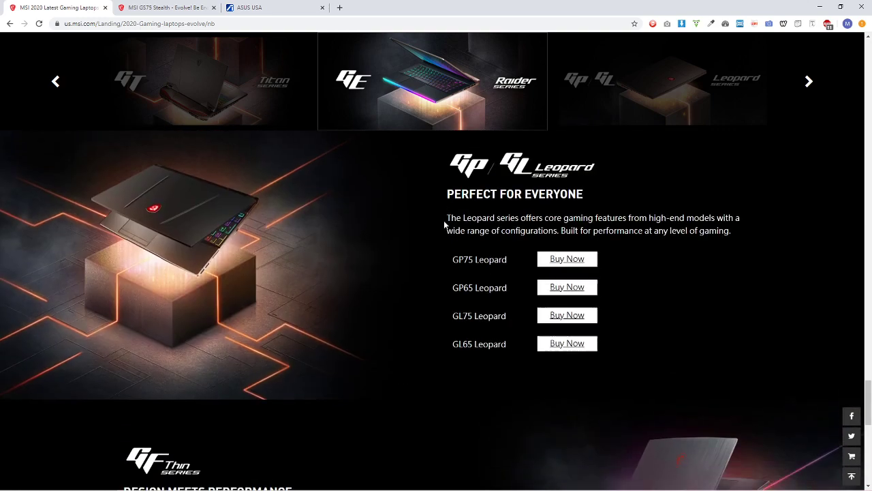
scroll("down", 3)
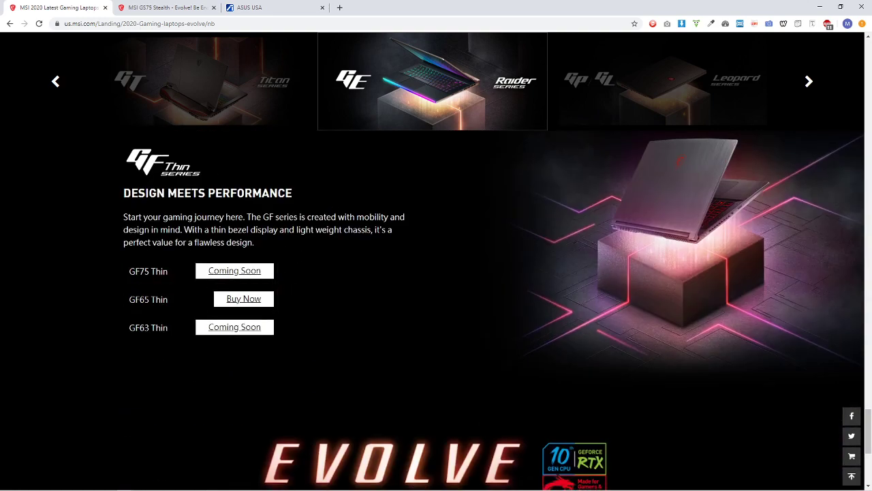
scroll("down", 3)
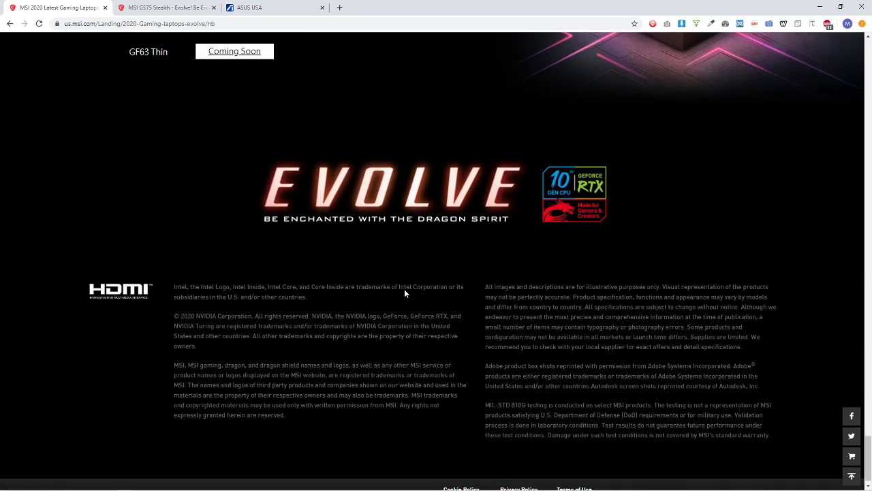
scroll("up", 3)
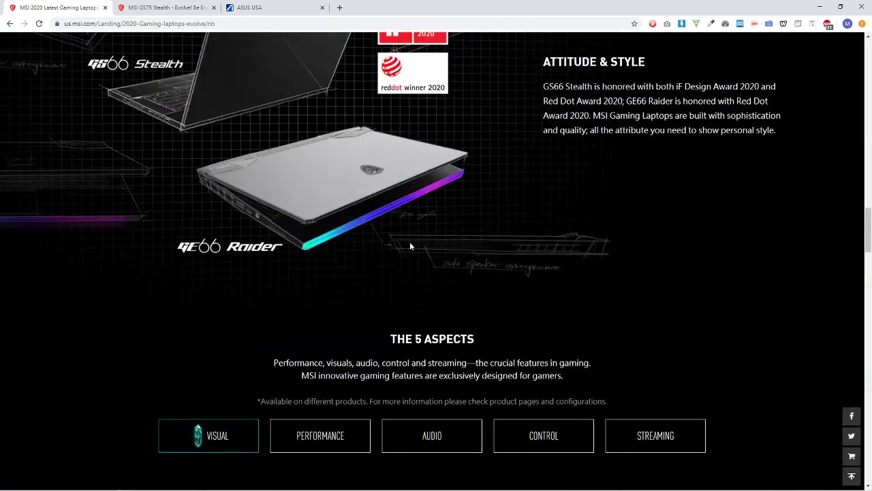
scroll("up", 3)
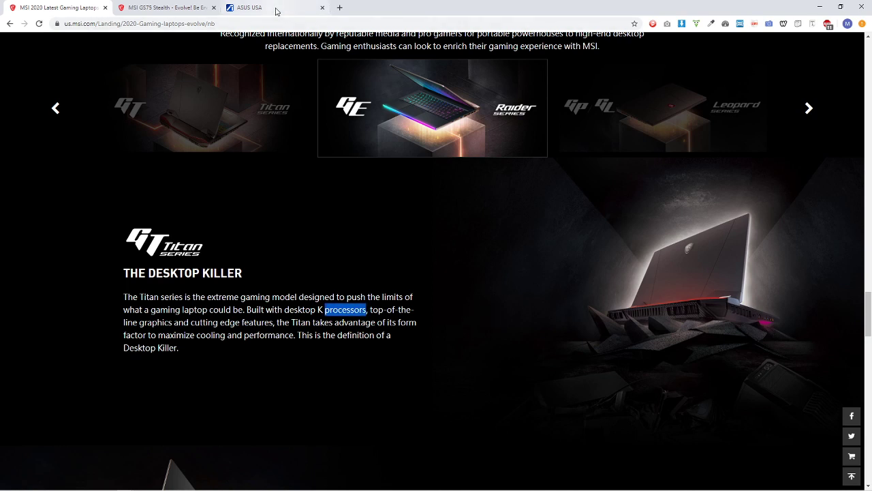
Return to the ASUS tab and scroll the Zephyrus S15 vs Strix Hero III specs.
left_click(272, 7)
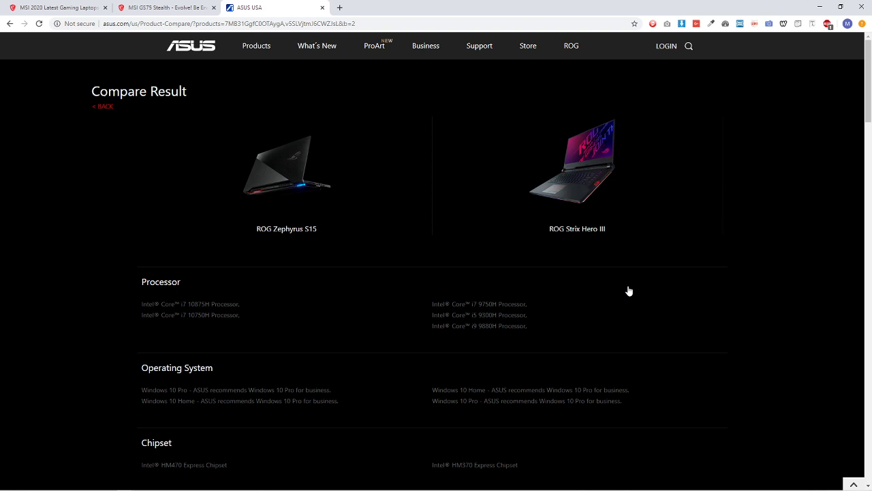
mouse_move(447, 288)
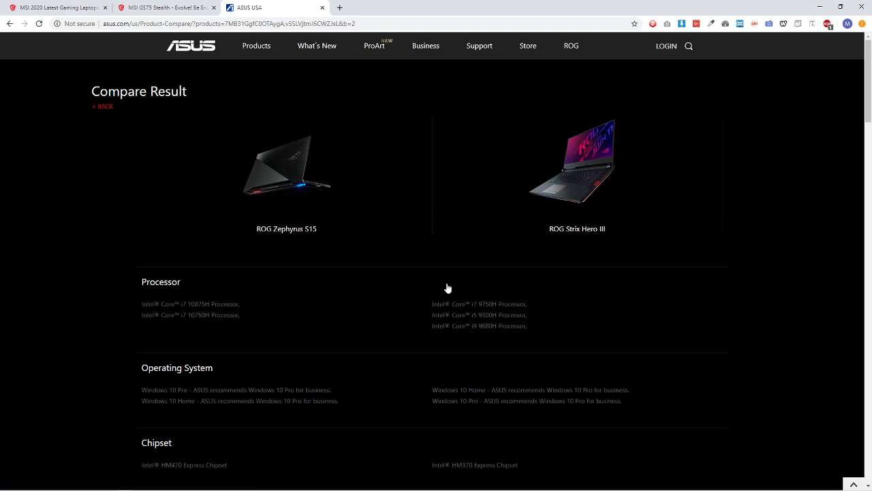
scroll("down", 3)
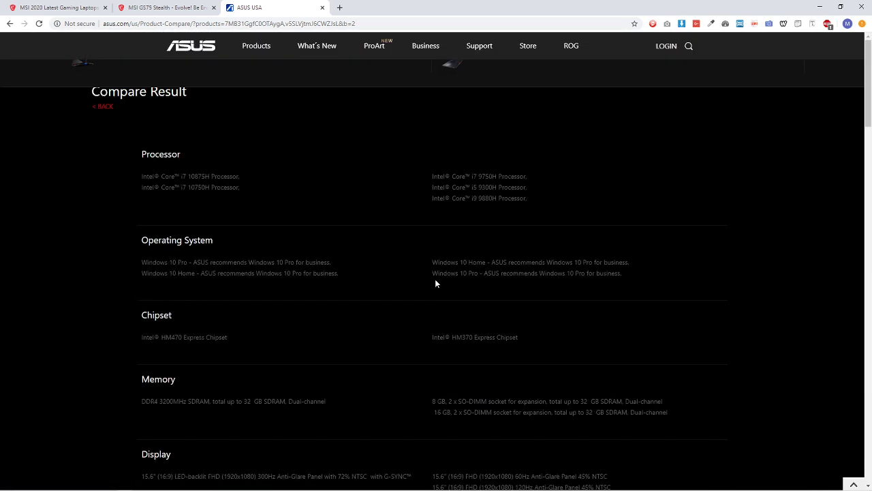
scroll("up", 3)
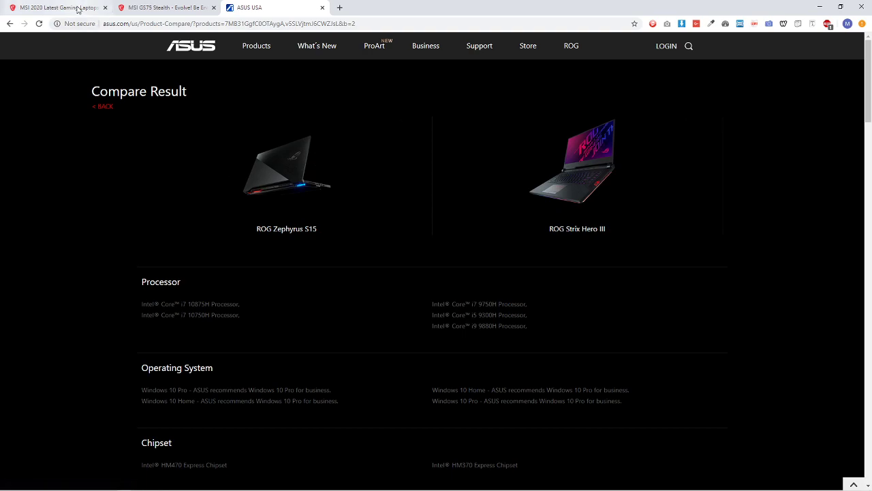
Switch to the MSI 2020 Latest Gaming Laptops tab and scroll up to the 'EVOLVE' banner.
left_click(163, 8)
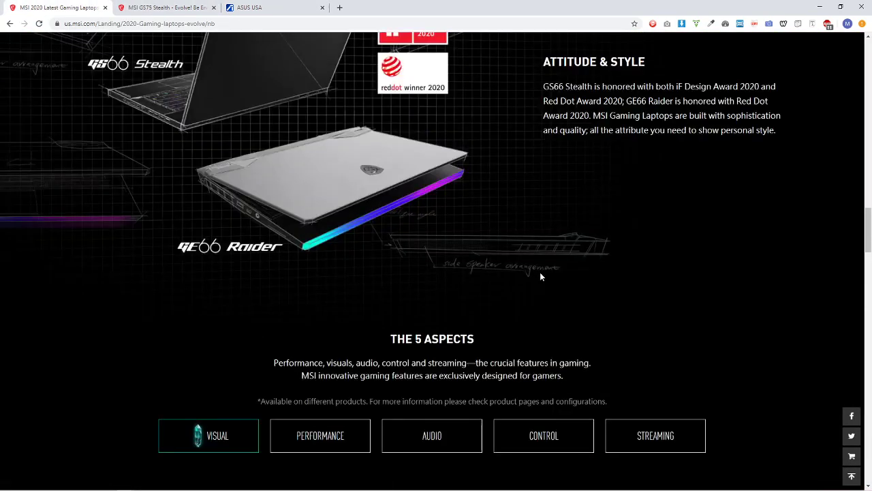
scroll("up", 3)
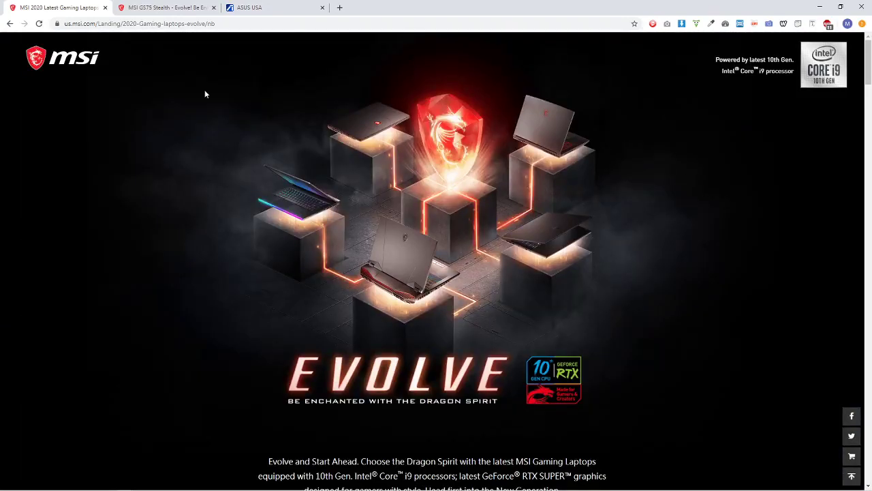